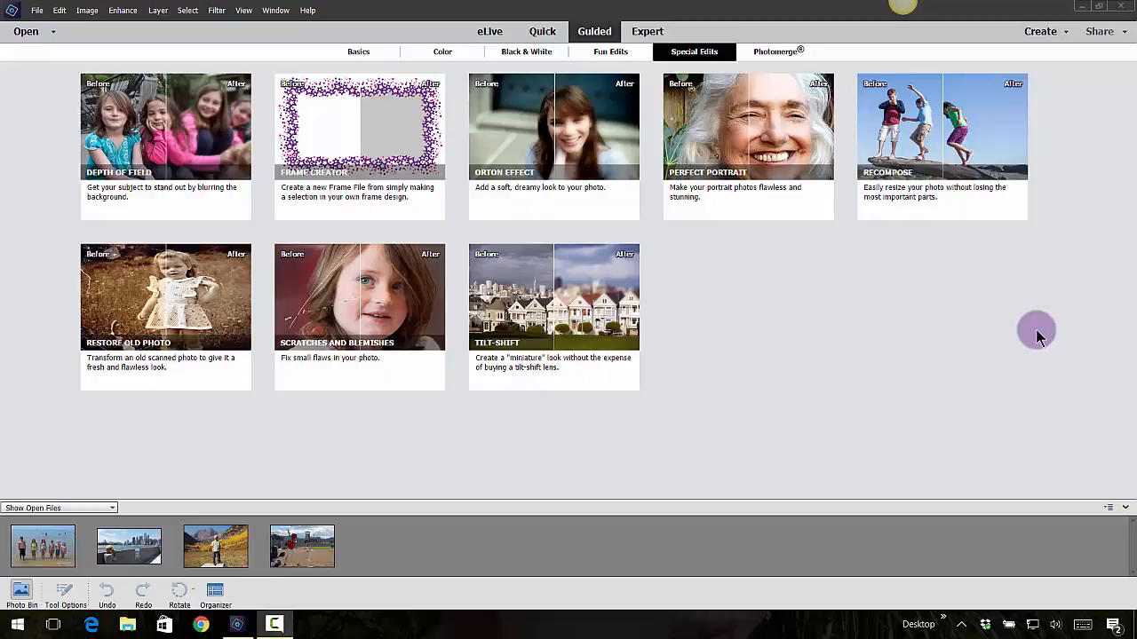
mouse_move(823, 327)
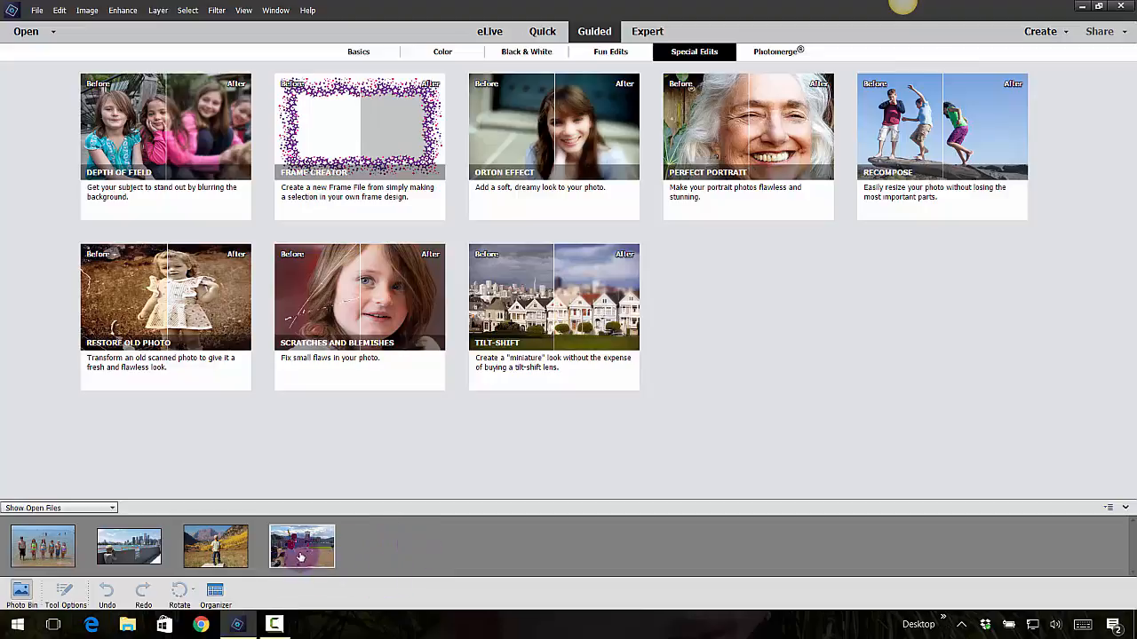
mouse_move(306, 553)
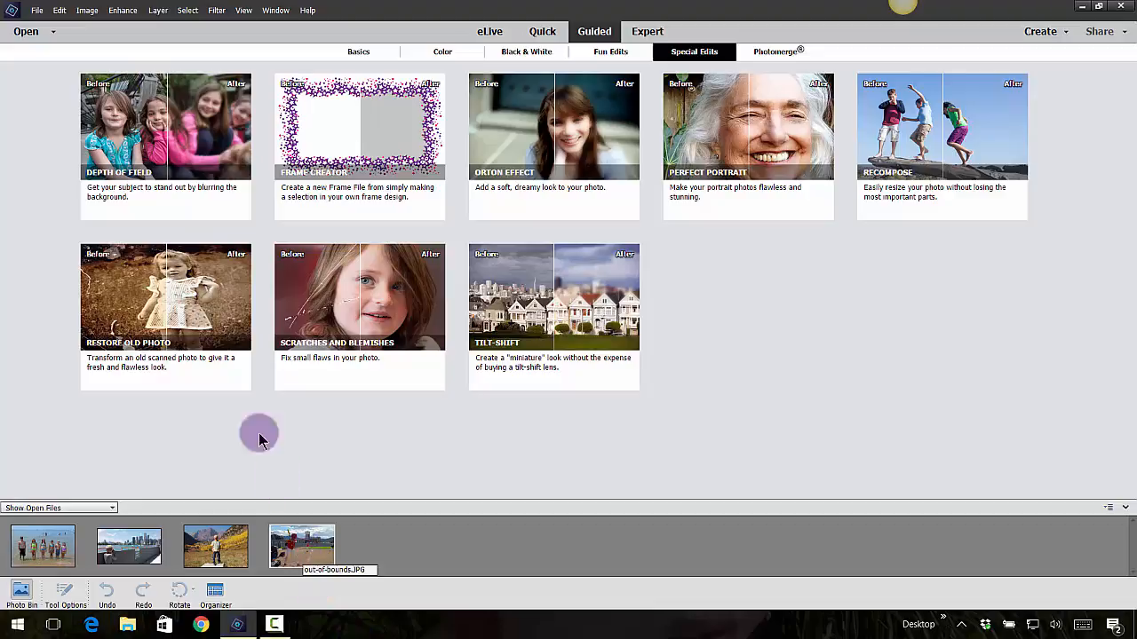
Start the Simple Depth of Field guided edit and blur the whole baseball photo
click(165, 126)
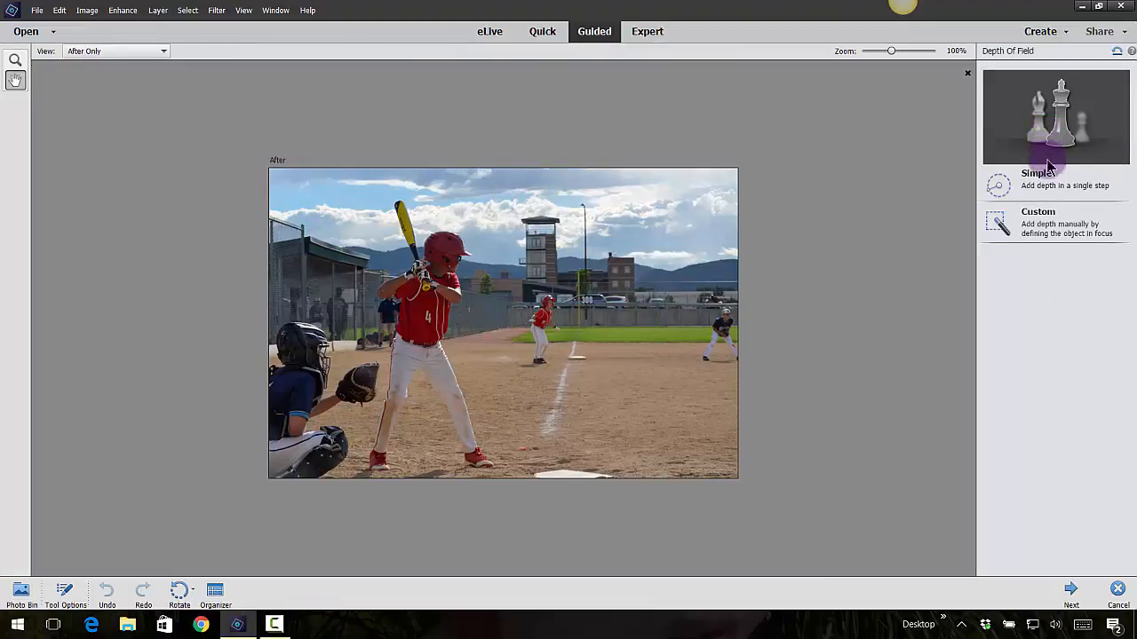
click(1052, 185)
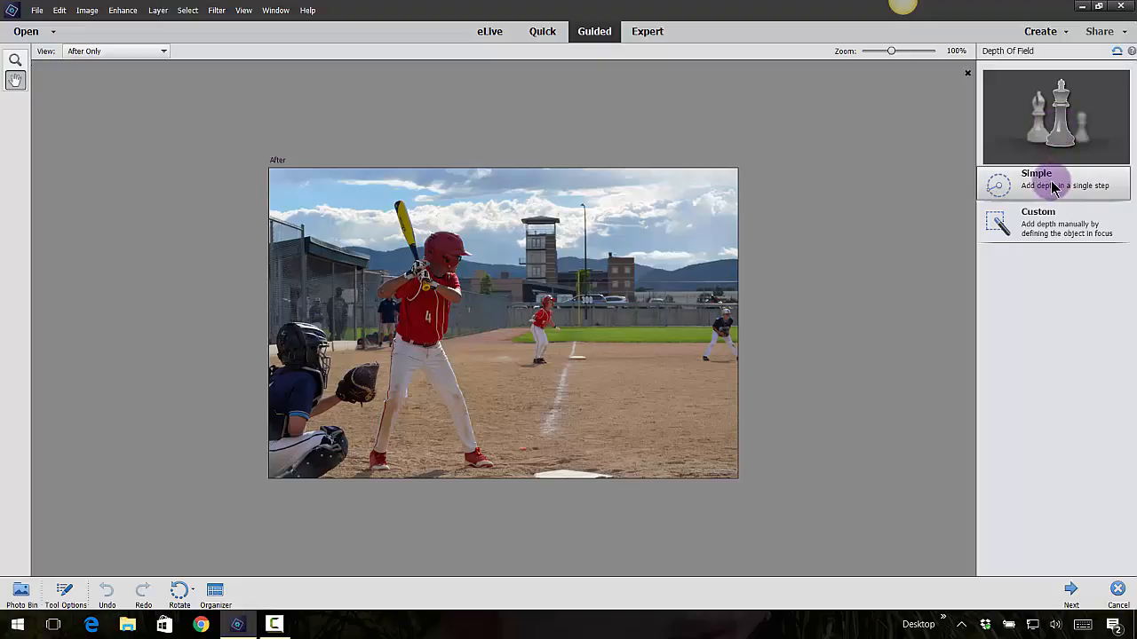
click(1054, 183)
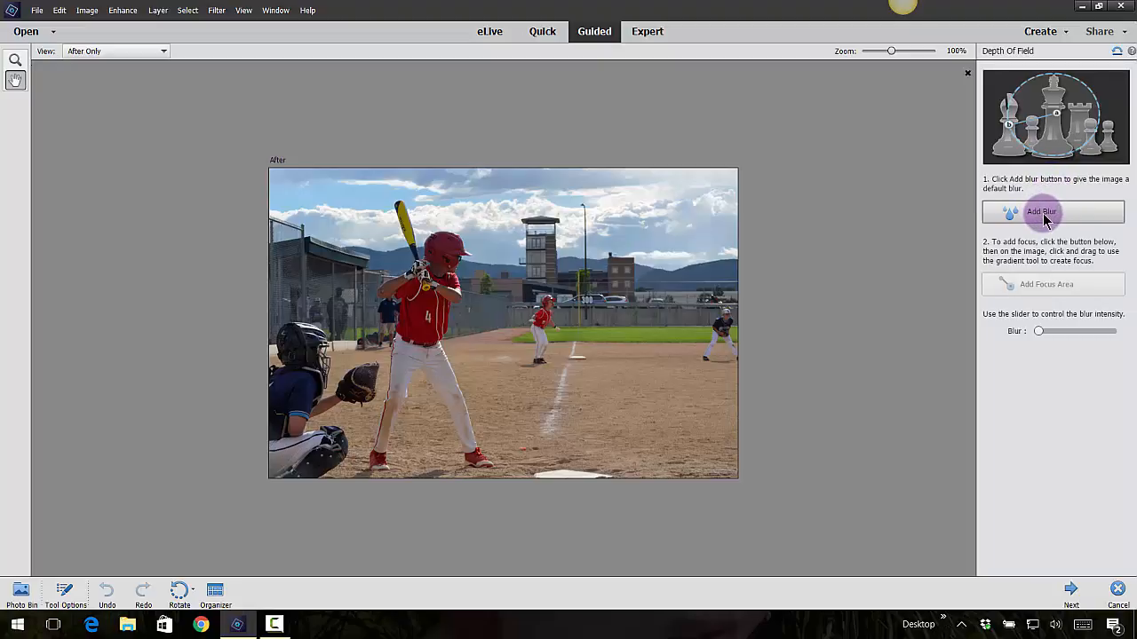
click(1041, 211)
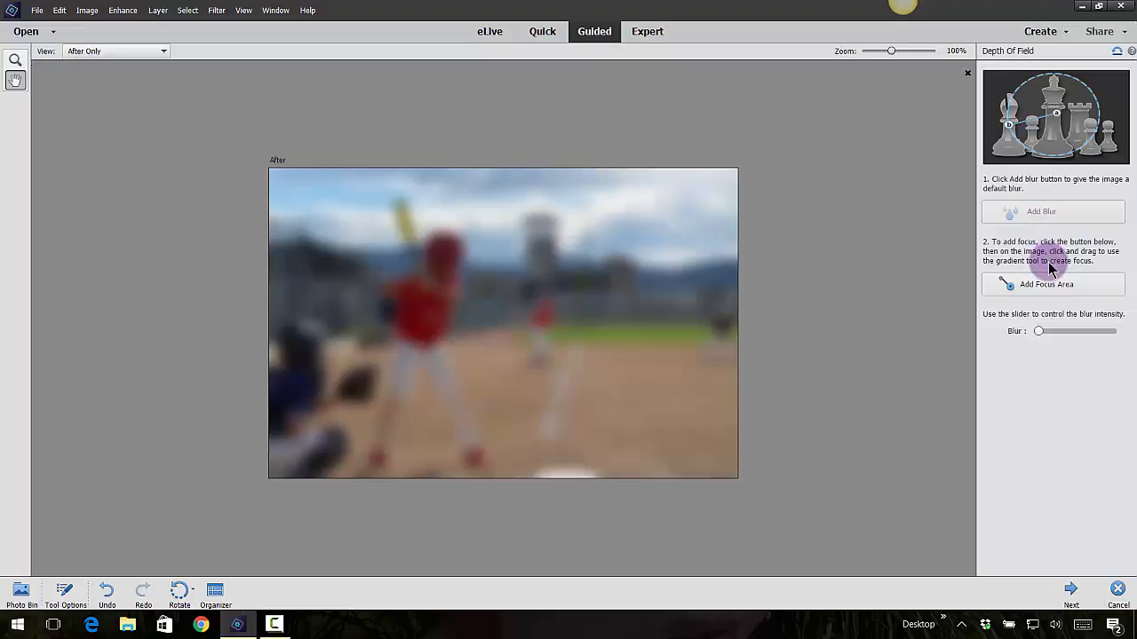
Add a focus area with a gradient drawn across the batter to keep him sharp
click(1051, 284)
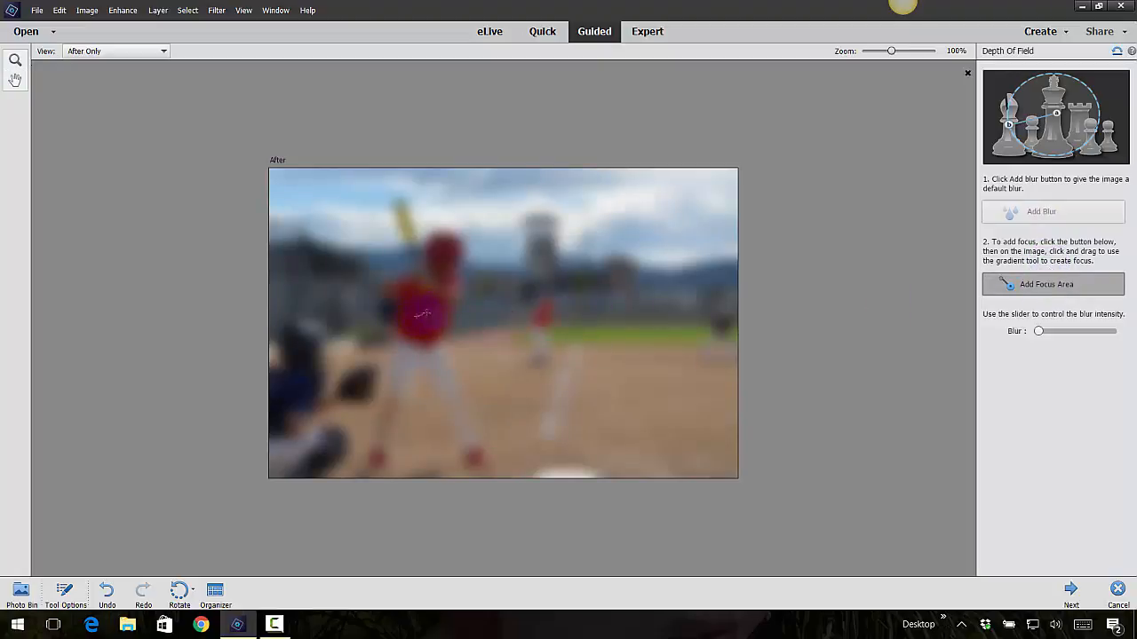
click(565, 278)
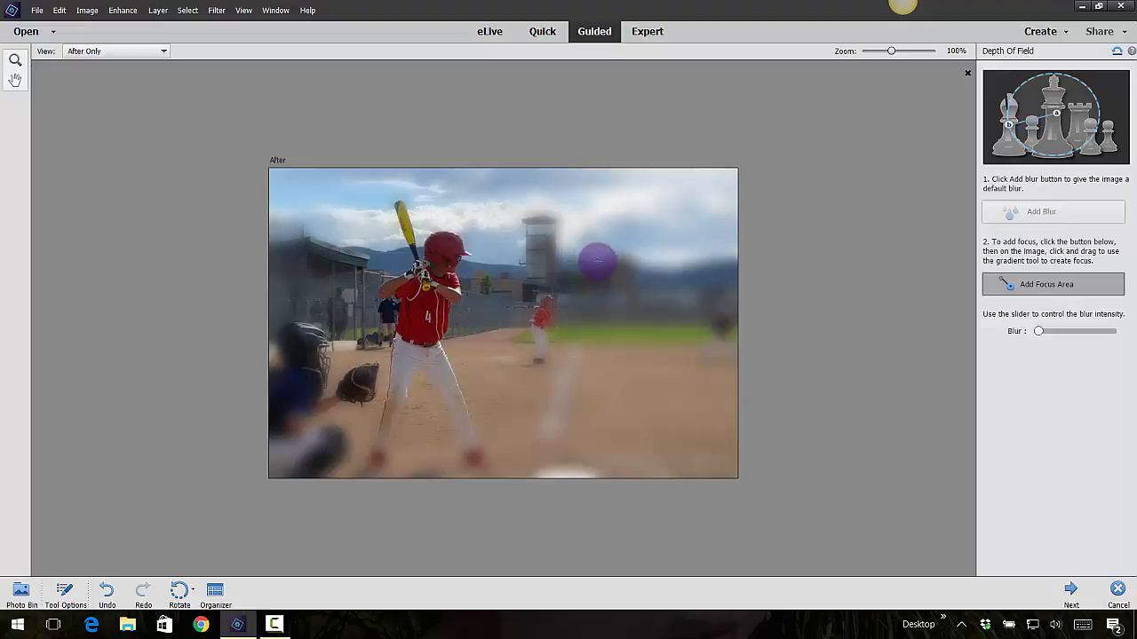
drag(431, 324, 569, 387)
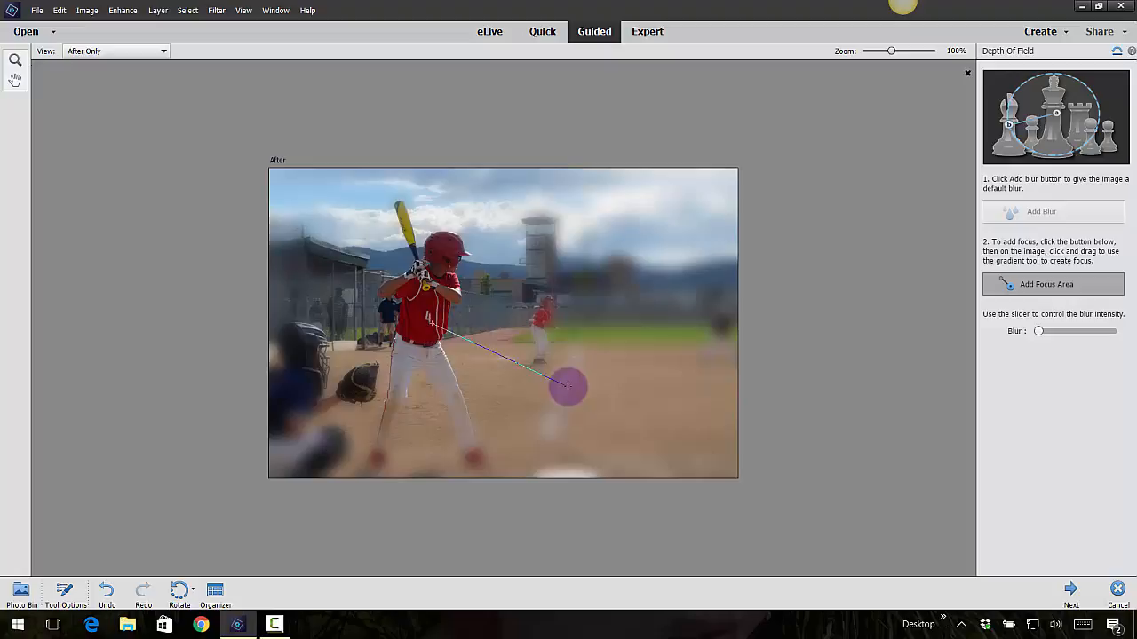
drag(567, 387, 405, 360)
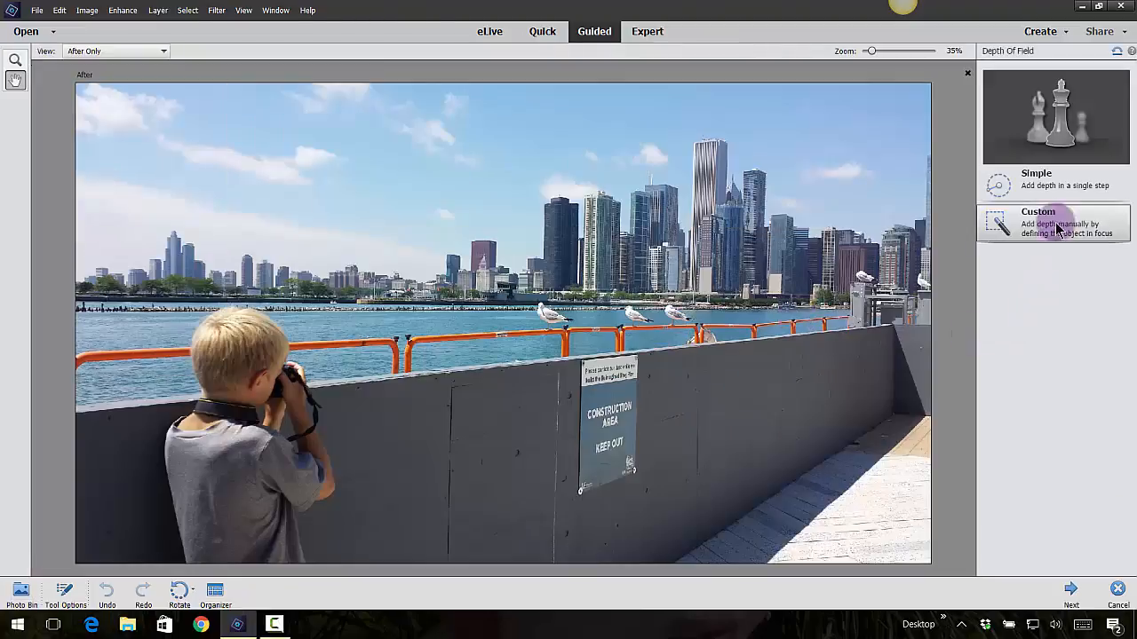
Blur the city photo and add a focus gradient keeping the boy sharp
click(1053, 222)
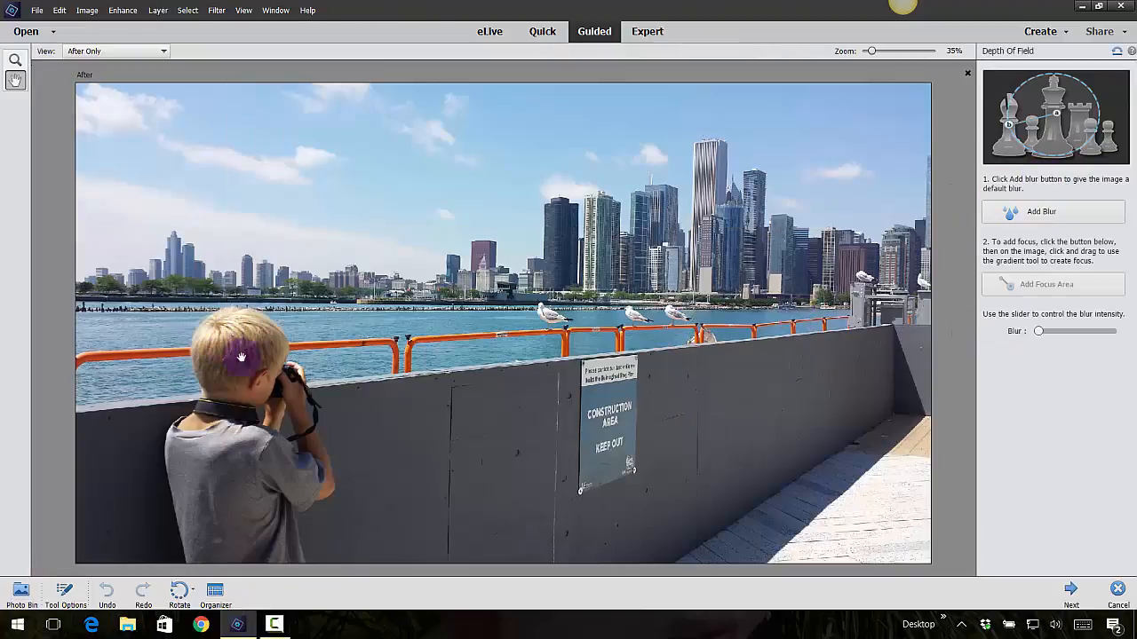
click(1052, 211)
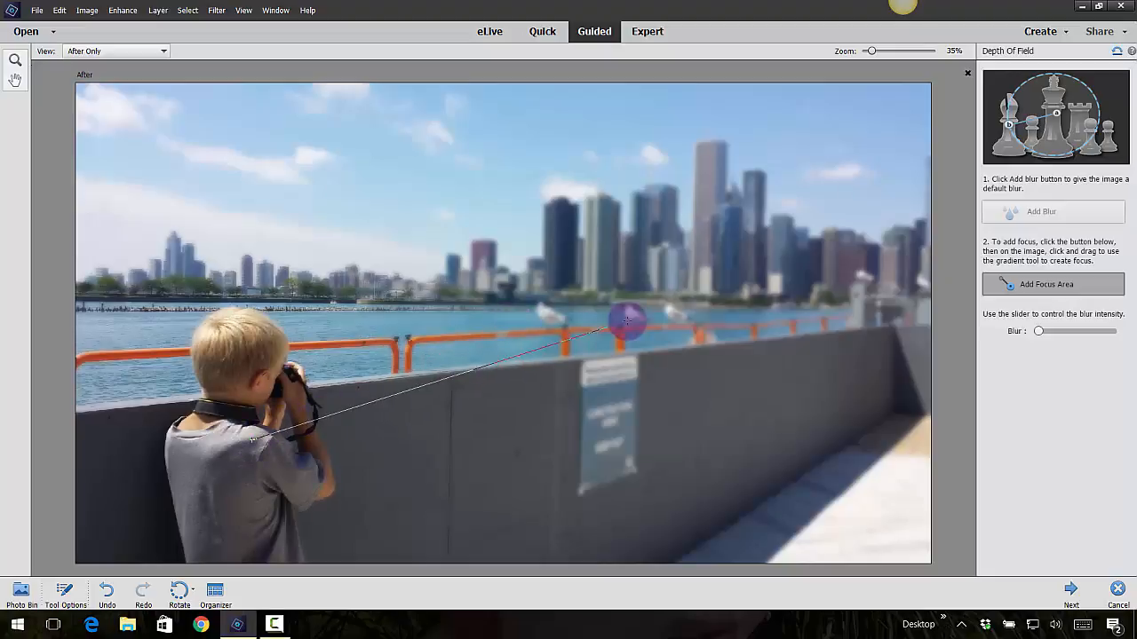
drag(626, 322, 600, 103)
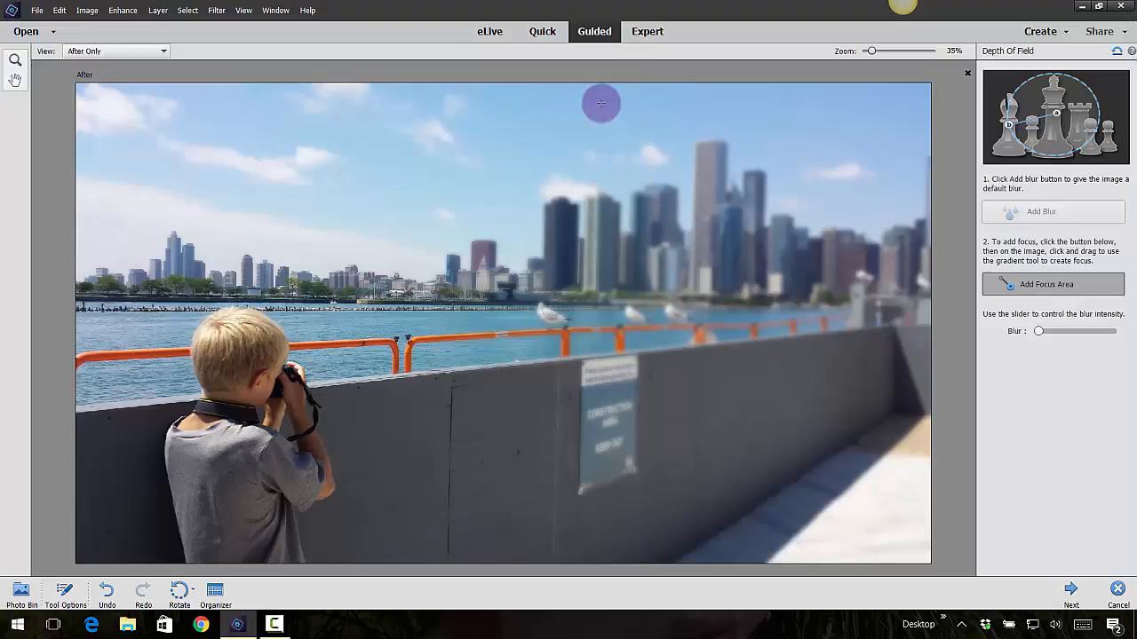
mouse_move(1067, 330)
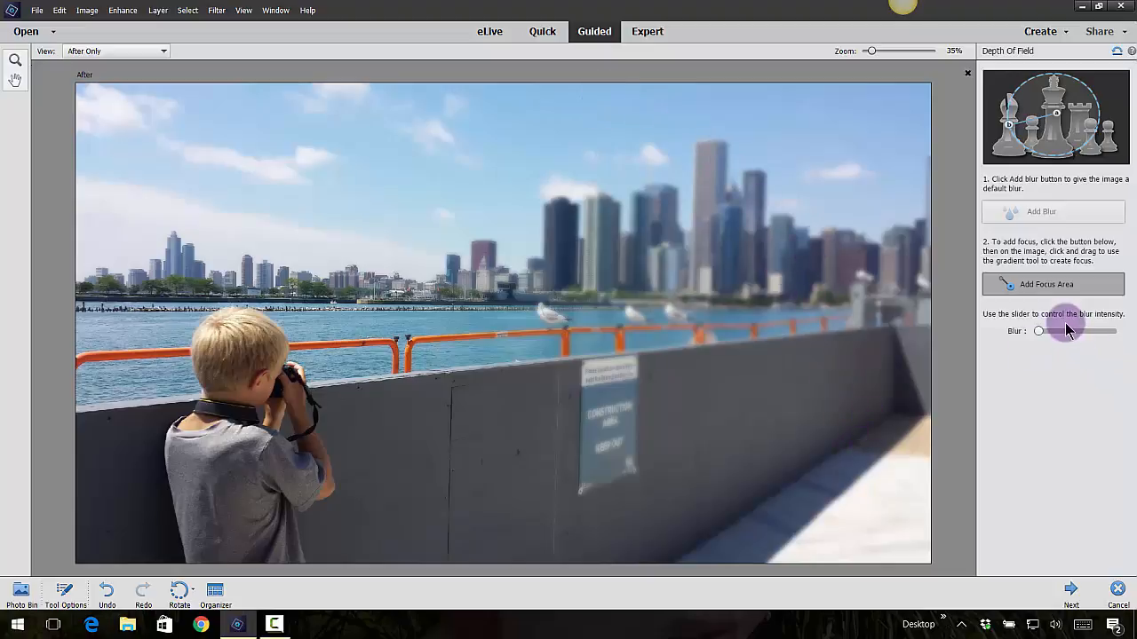
Raise the Blur slider to strongly blur the skyline and wall
drag(1039, 330, 1070, 331)
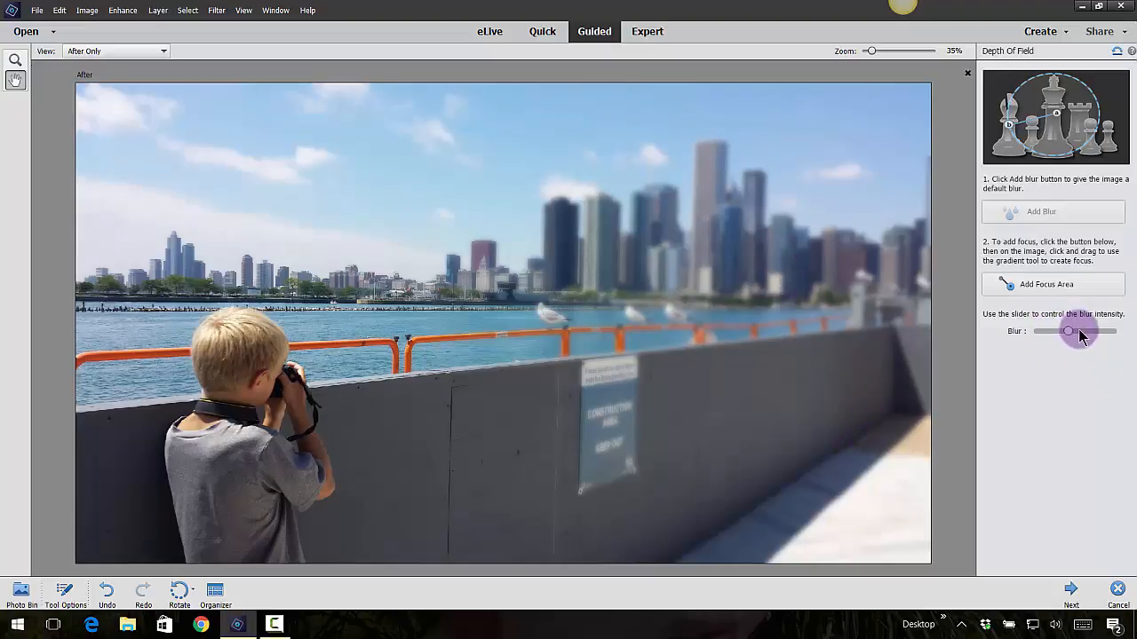
drag(1071, 332, 1105, 331)
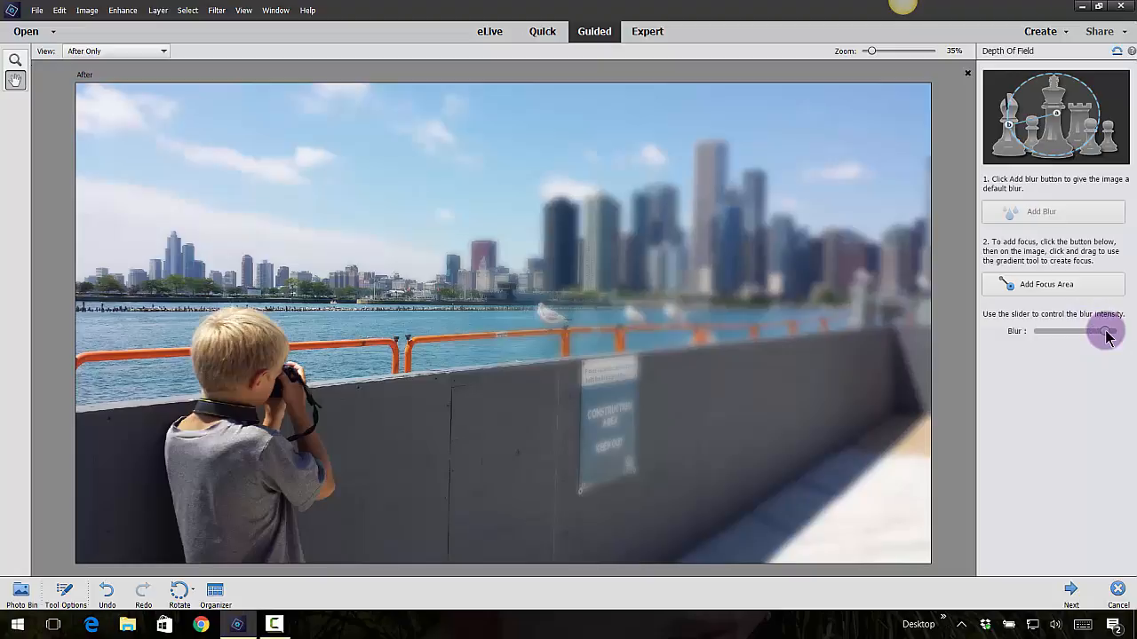
drag(1105, 330, 1052, 330)
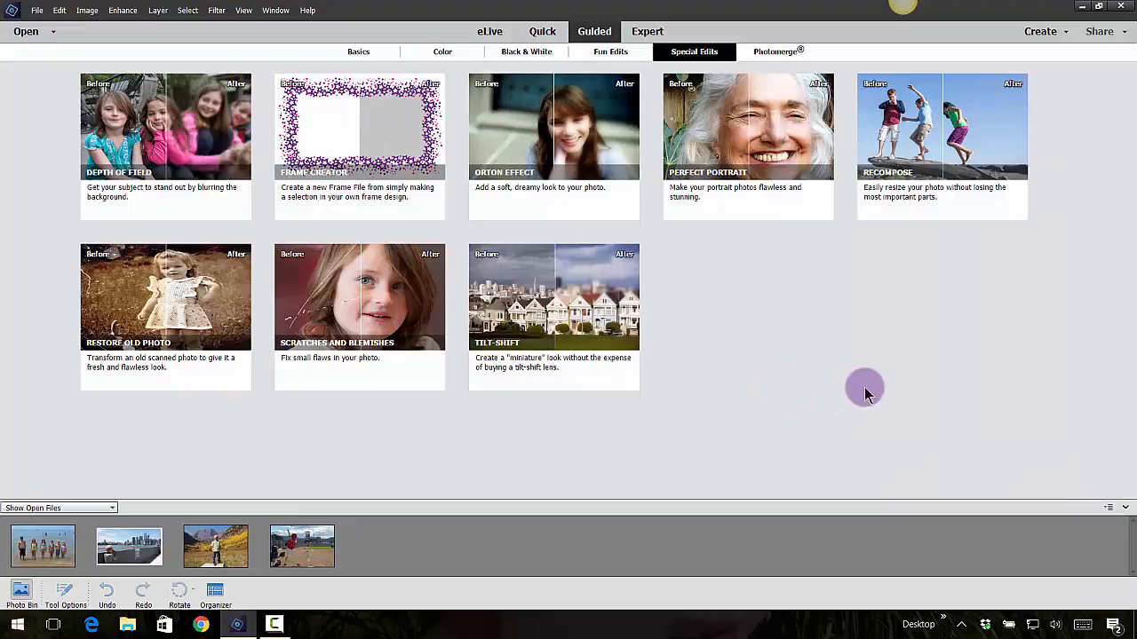
mouse_move(444, 198)
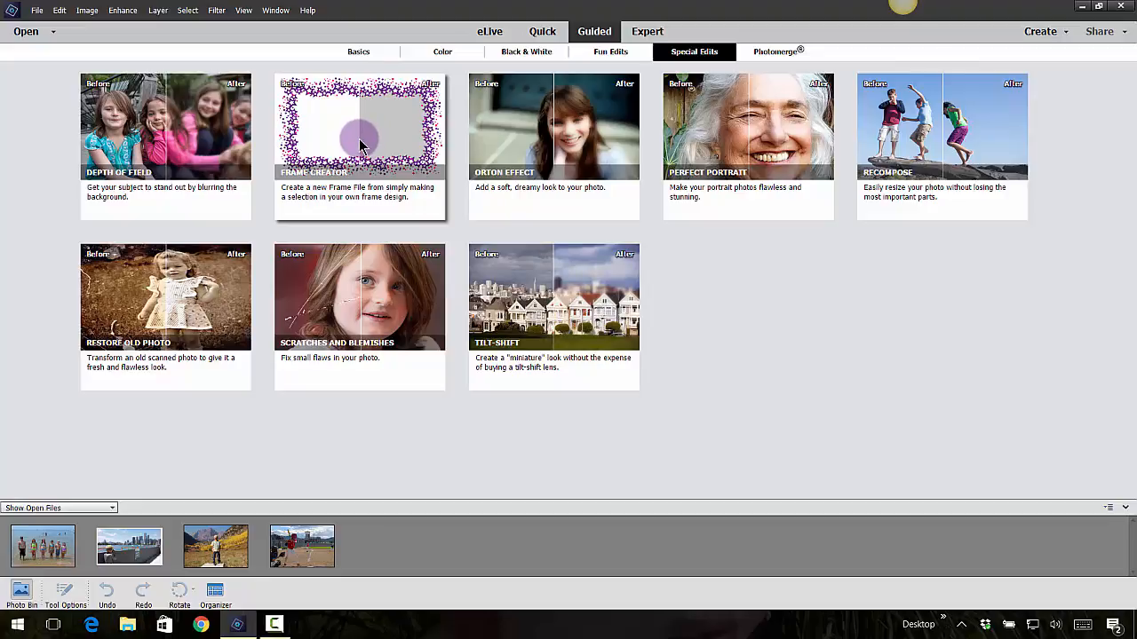
mouse_move(538, 146)
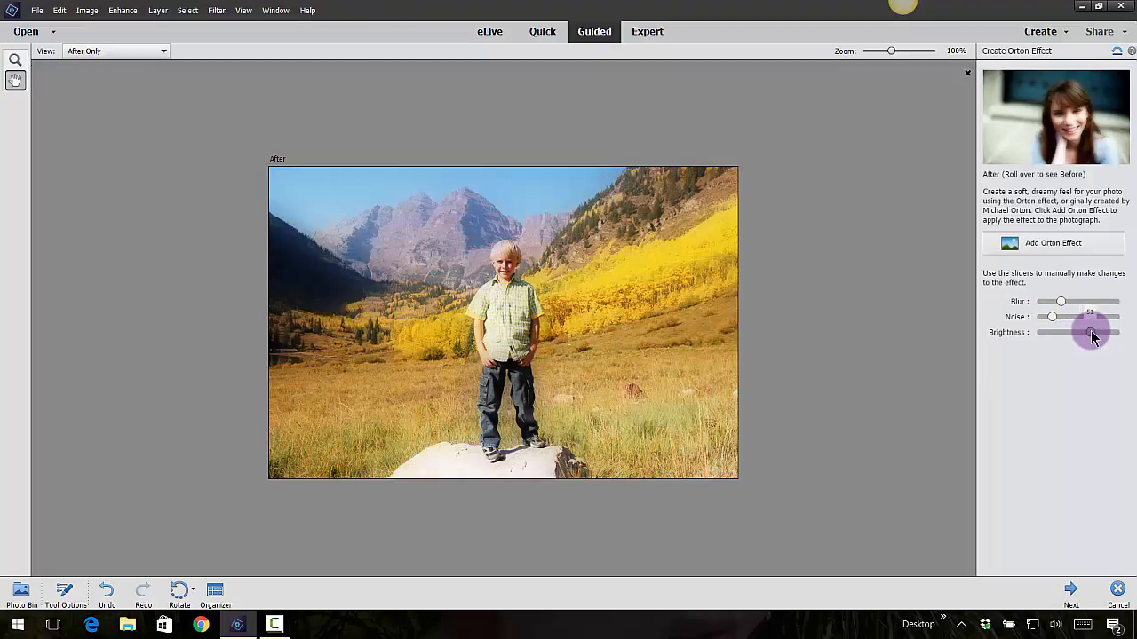
Adjust the Orton Effect Brightness slider to brighten the mountain photo's glow
drag(1092, 332, 1071, 332)
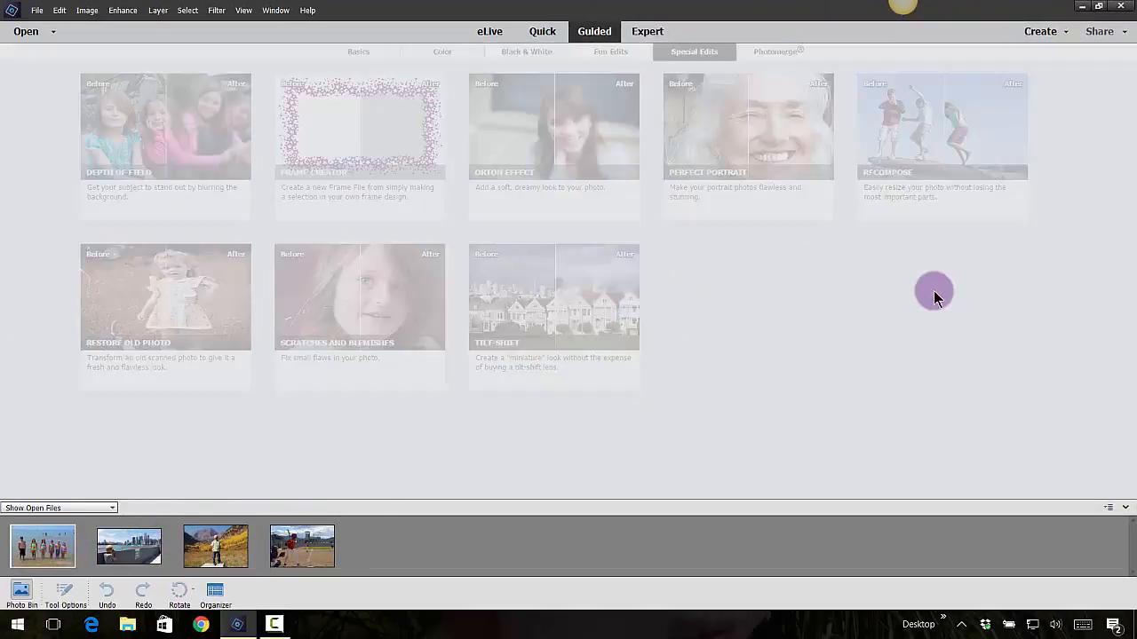
Launch Recompose from Special Edits on the beach photo of six children
click(942, 126)
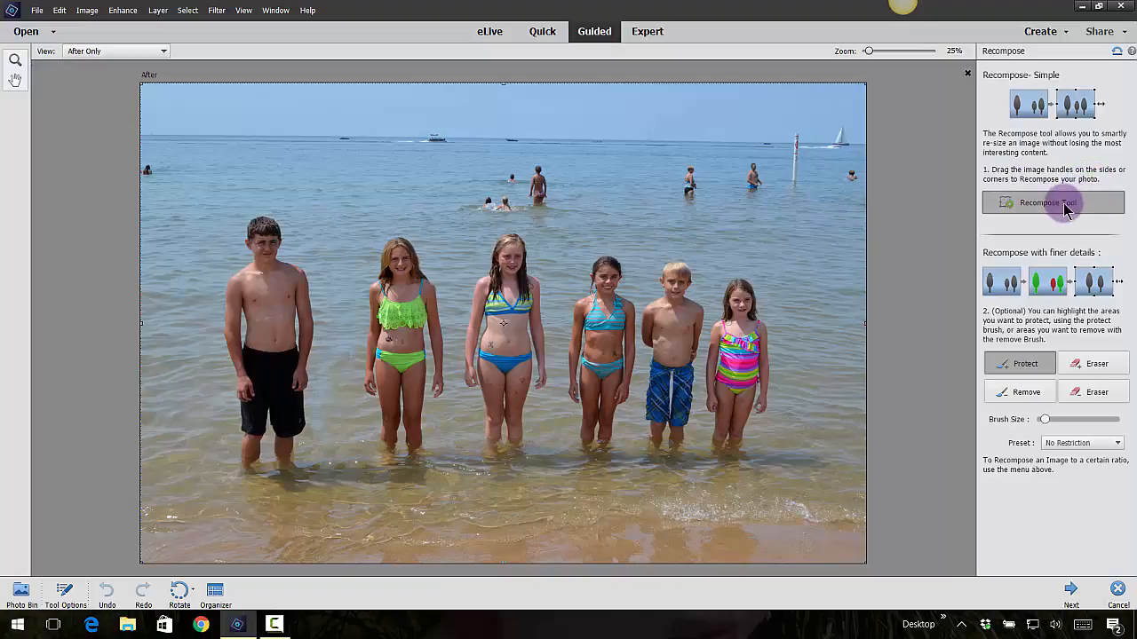
Enable the Recompose tool and paint protection over the leftmost boy's head, torso and legs
click(1053, 202)
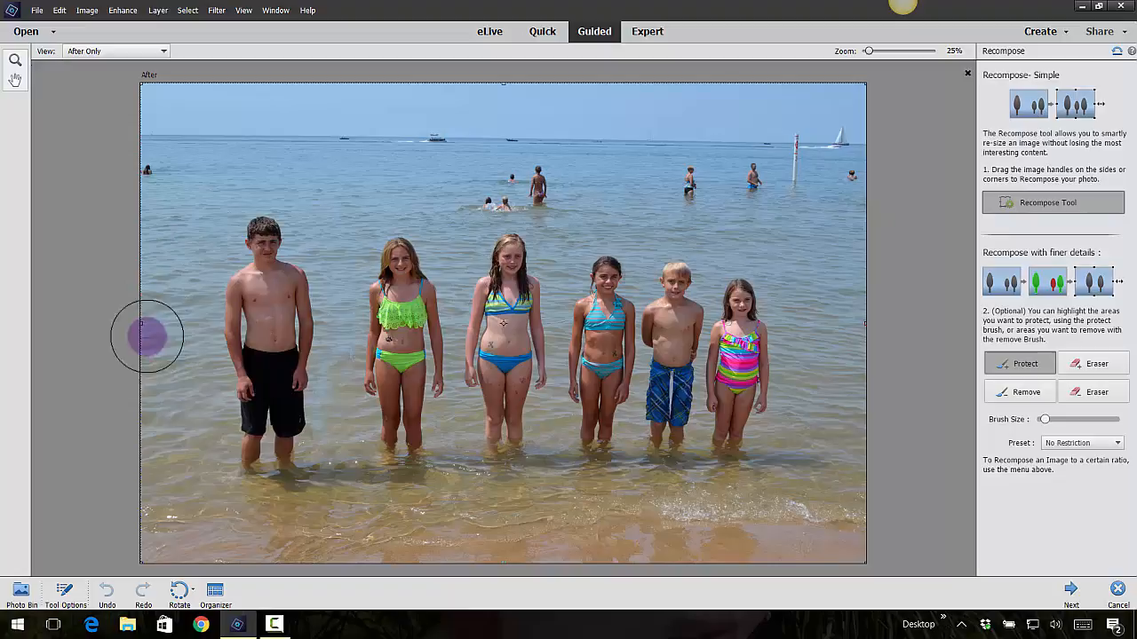
mouse_move(141, 326)
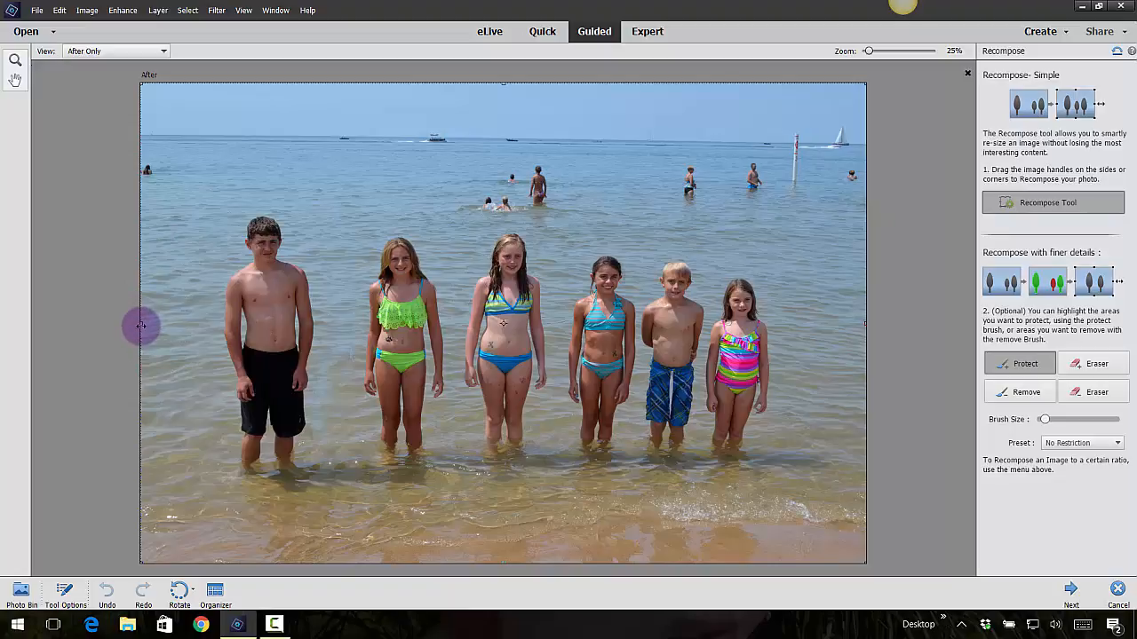
mouse_move(871, 332)
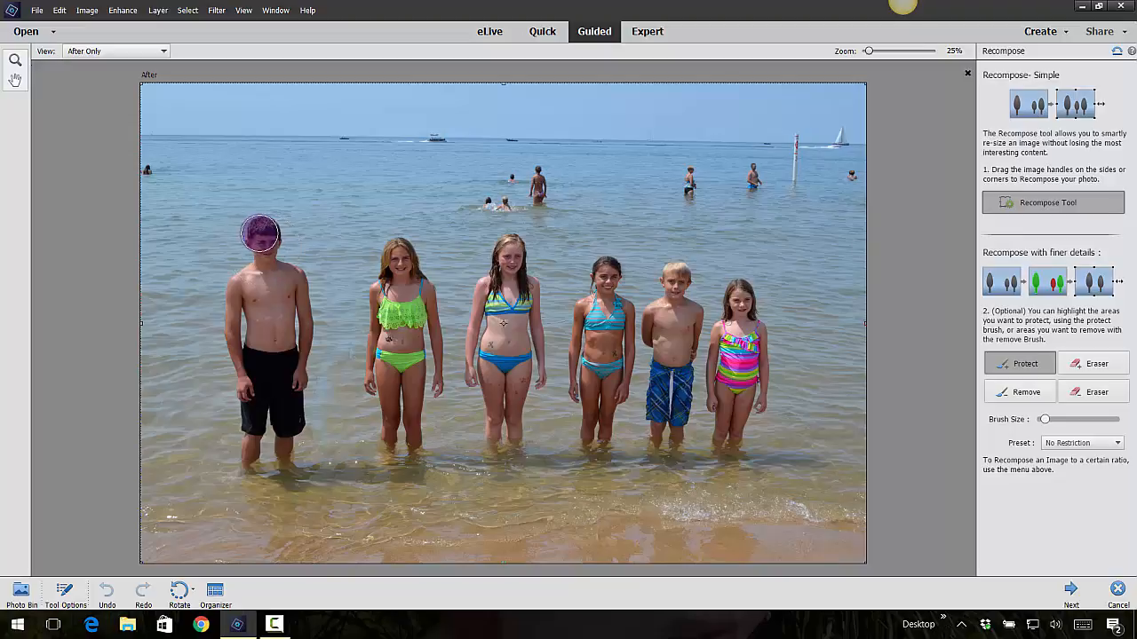
drag(260, 233, 241, 335)
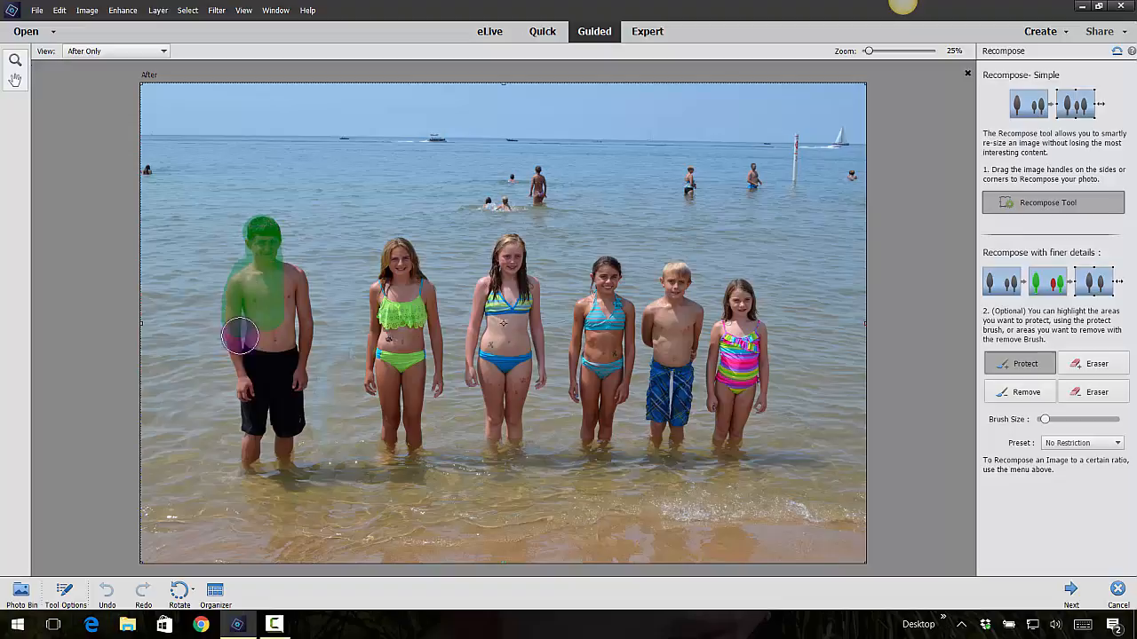
drag(240, 336, 246, 464)
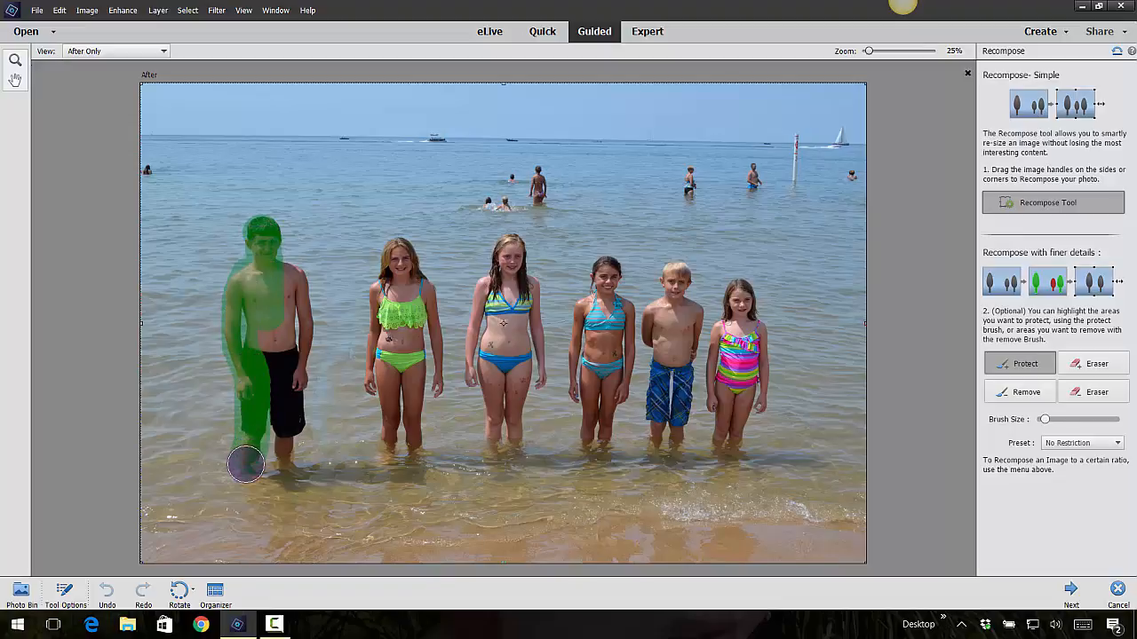
drag(246, 464, 293, 429)
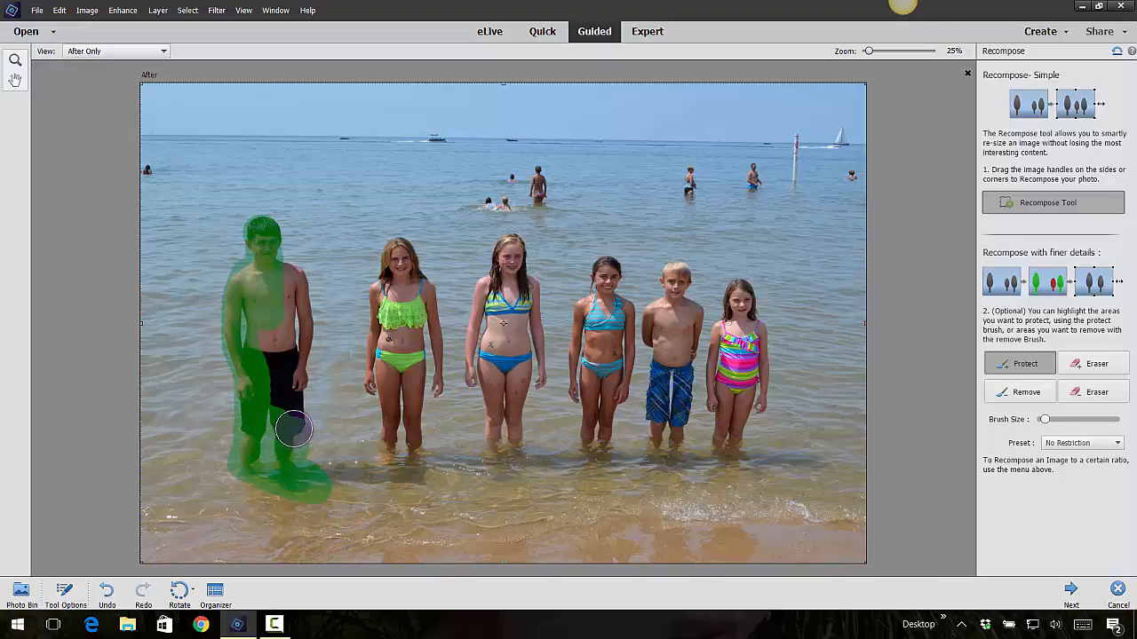
click(1007, 391)
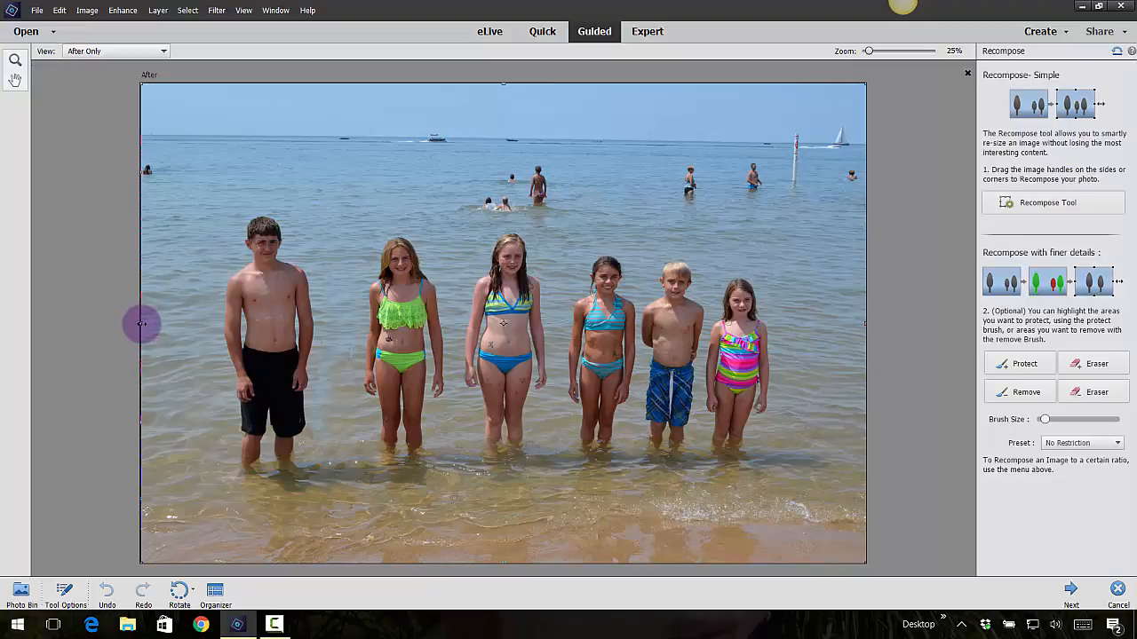
drag(142, 324, 227, 331)
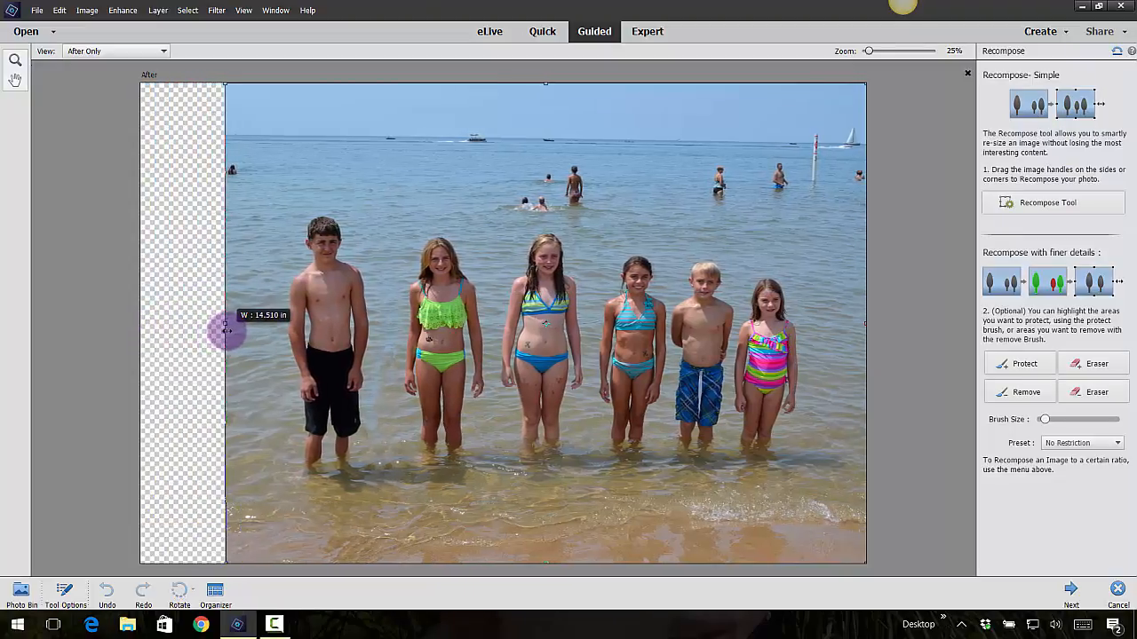
drag(226, 330, 313, 339)
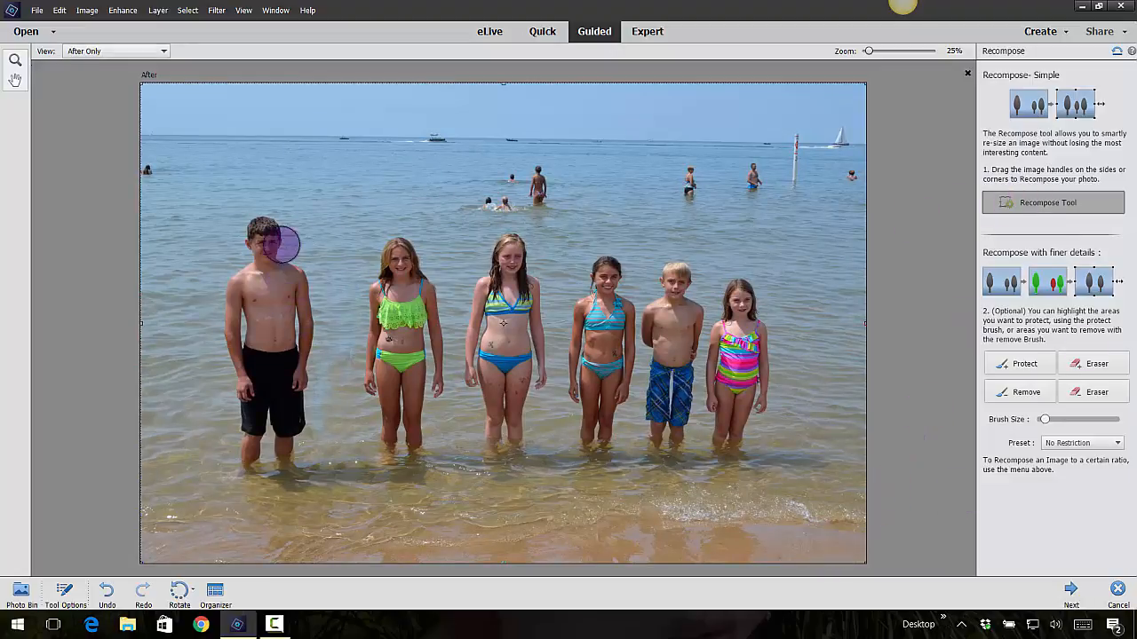
Paint green protection over the boy on the far left
click(262, 247)
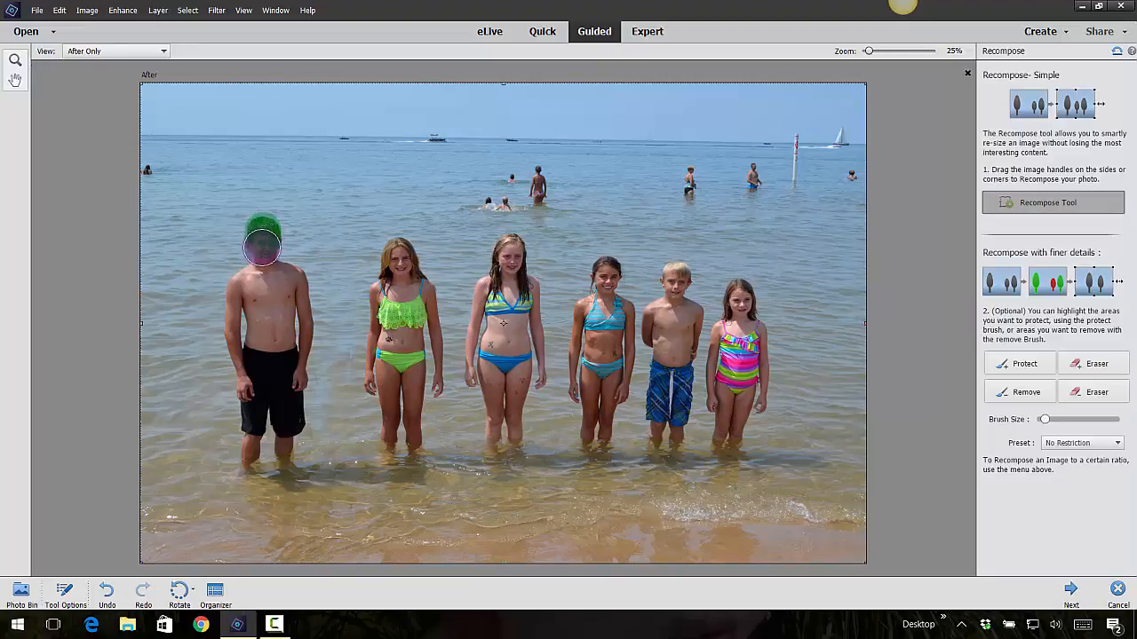
drag(264, 247, 253, 453)
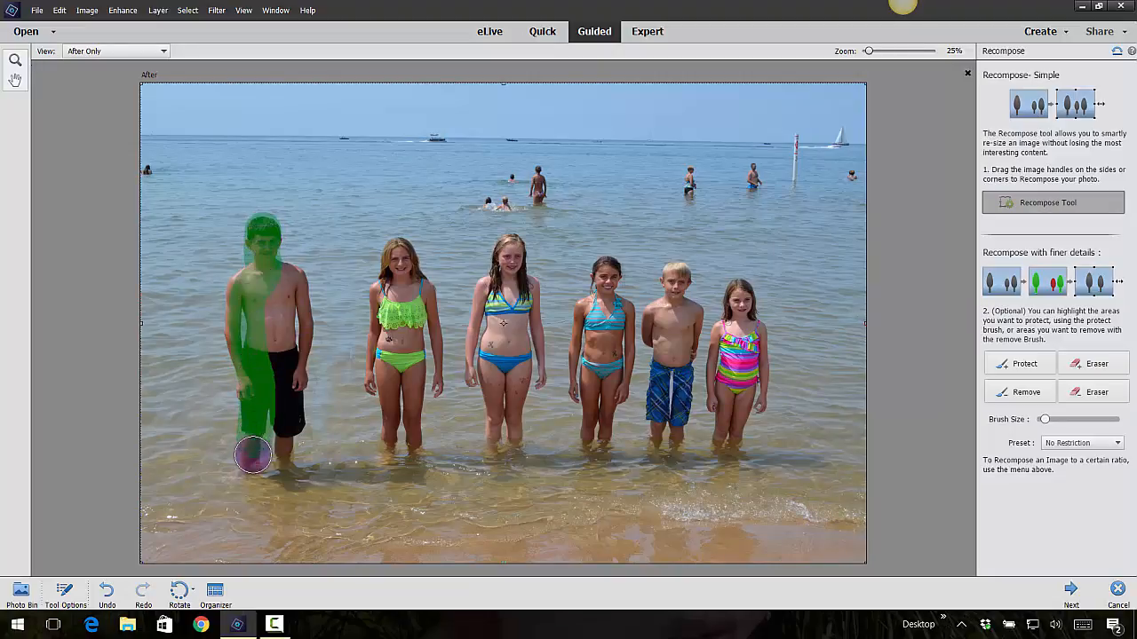
drag(253, 455, 289, 302)
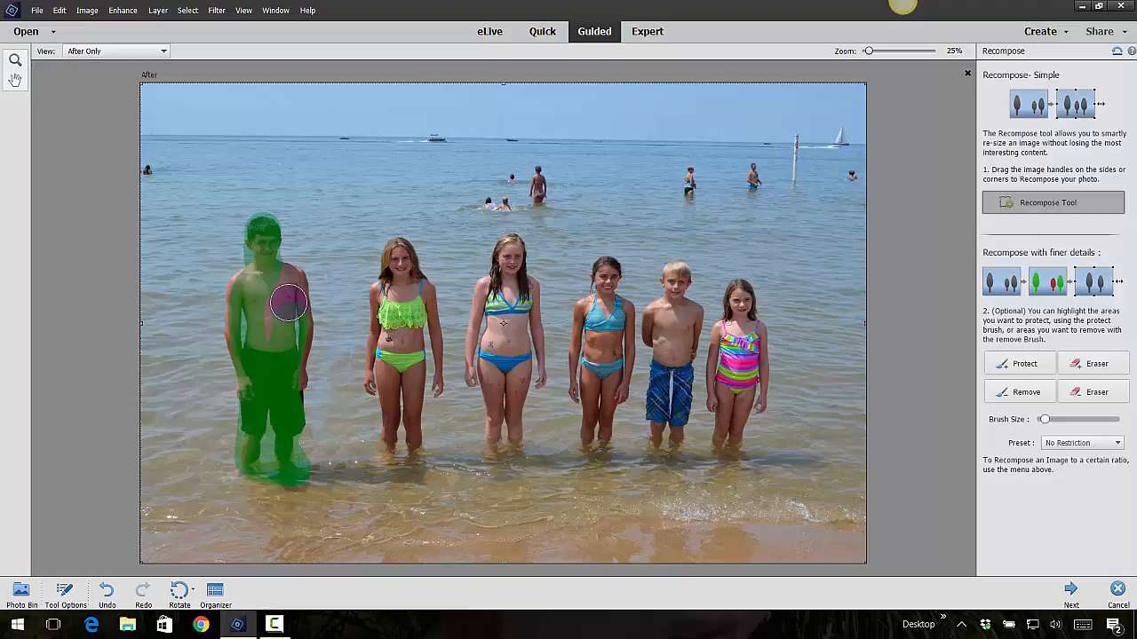
drag(288, 302, 293, 391)
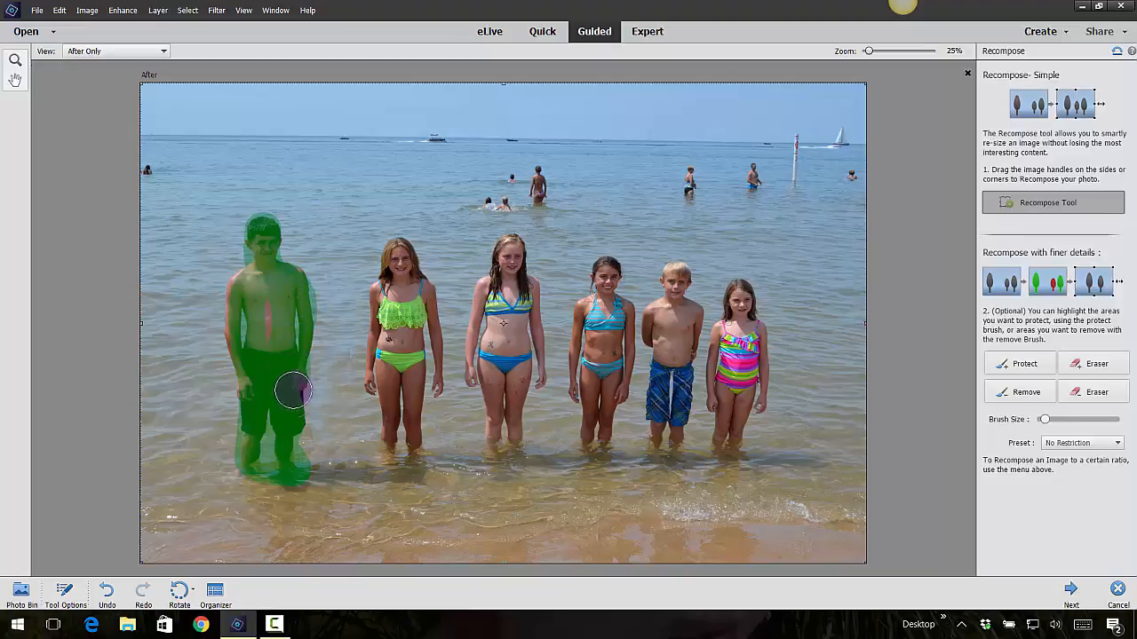
drag(293, 391, 240, 336)
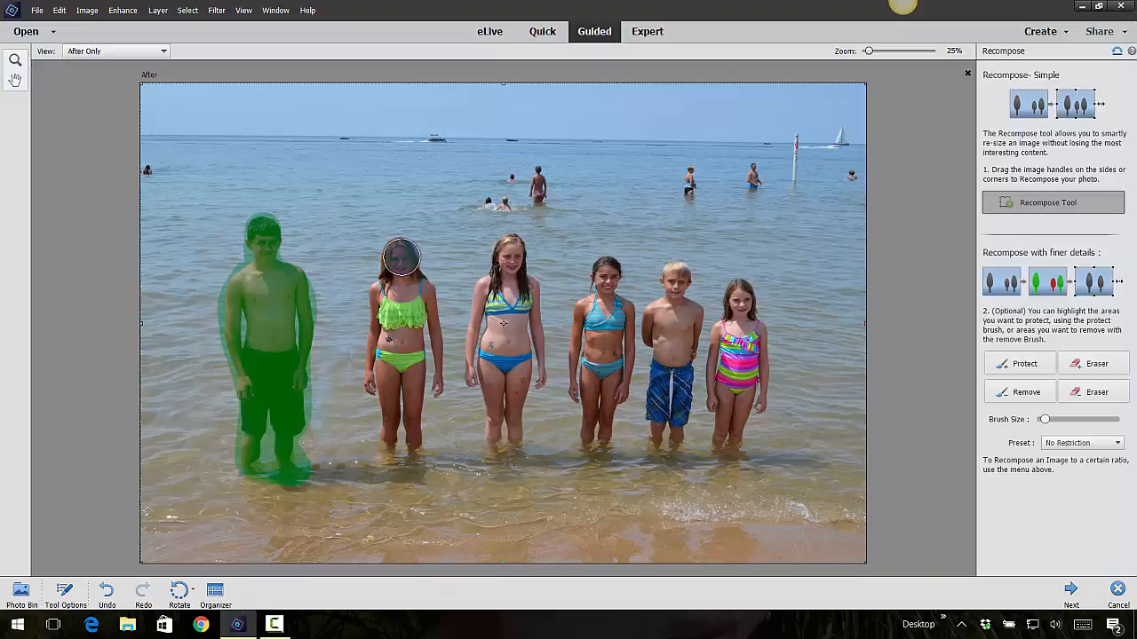
Protect the girl in green, the middle girl, and the three children on the right
drag(400, 257, 395, 408)
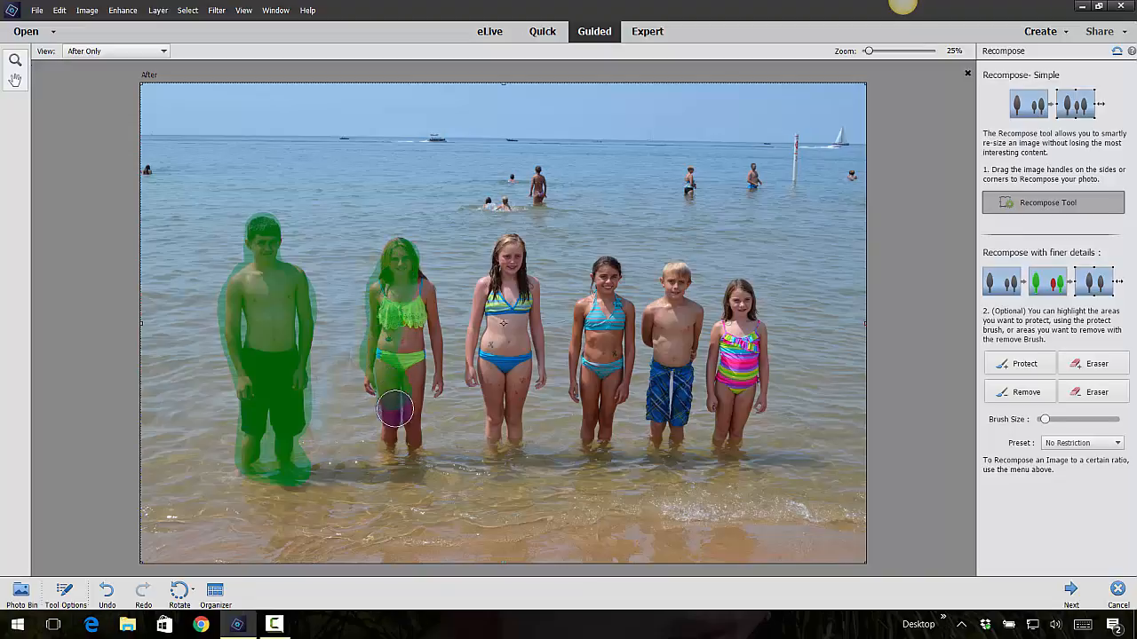
drag(395, 409, 433, 402)
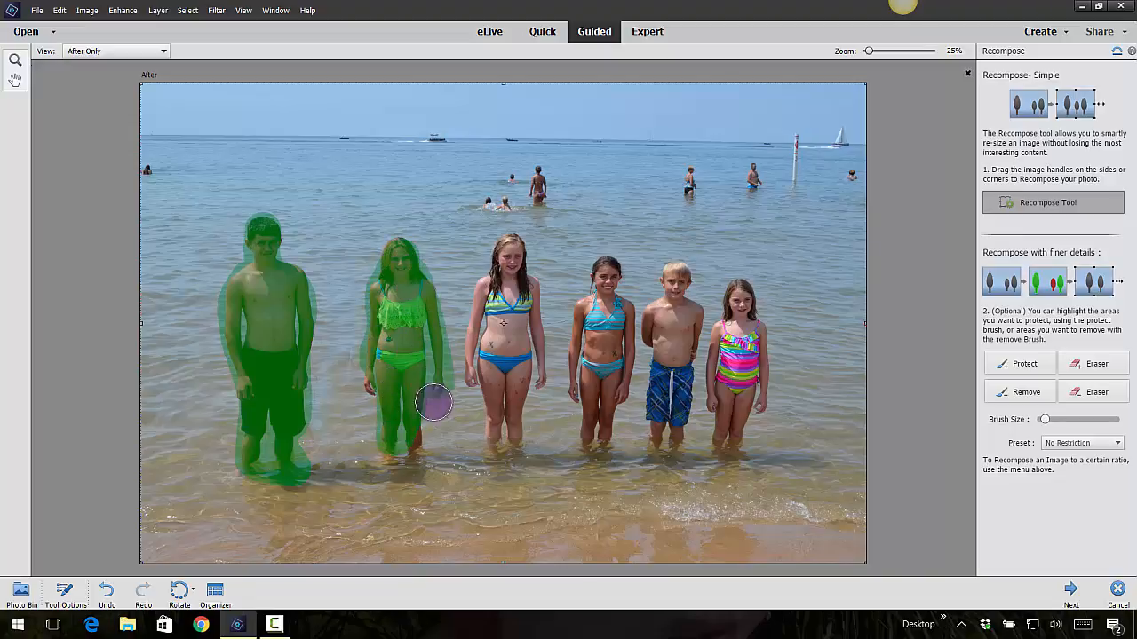
drag(435, 403, 532, 392)
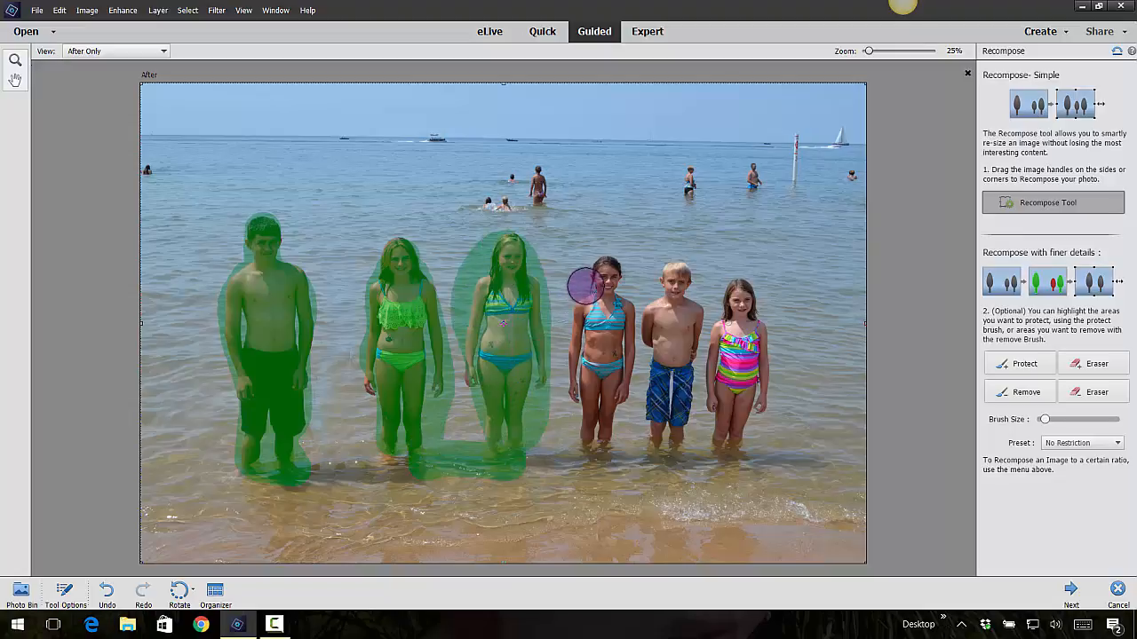
drag(595, 284, 732, 302)
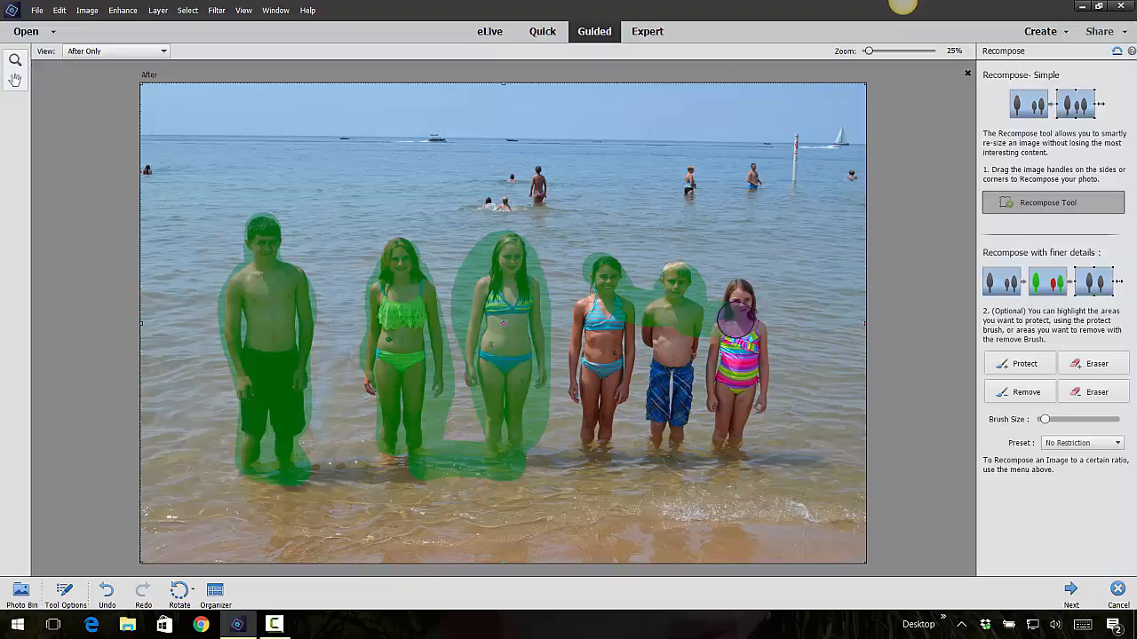
drag(737, 302, 551, 435)
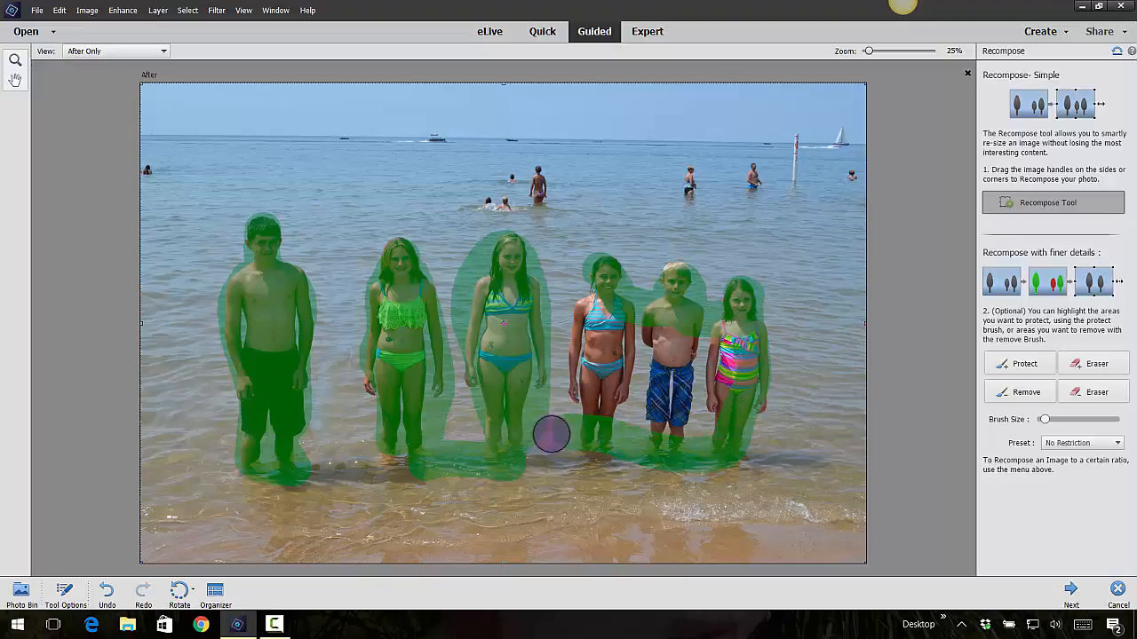
drag(551, 435, 655, 362)
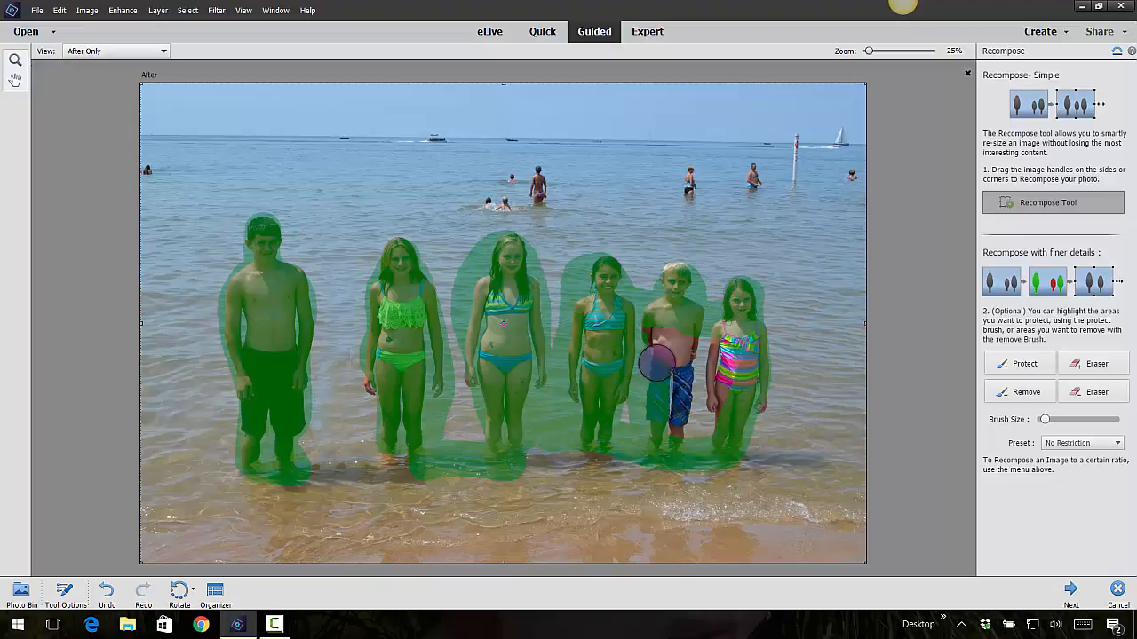
drag(655, 358, 641, 404)
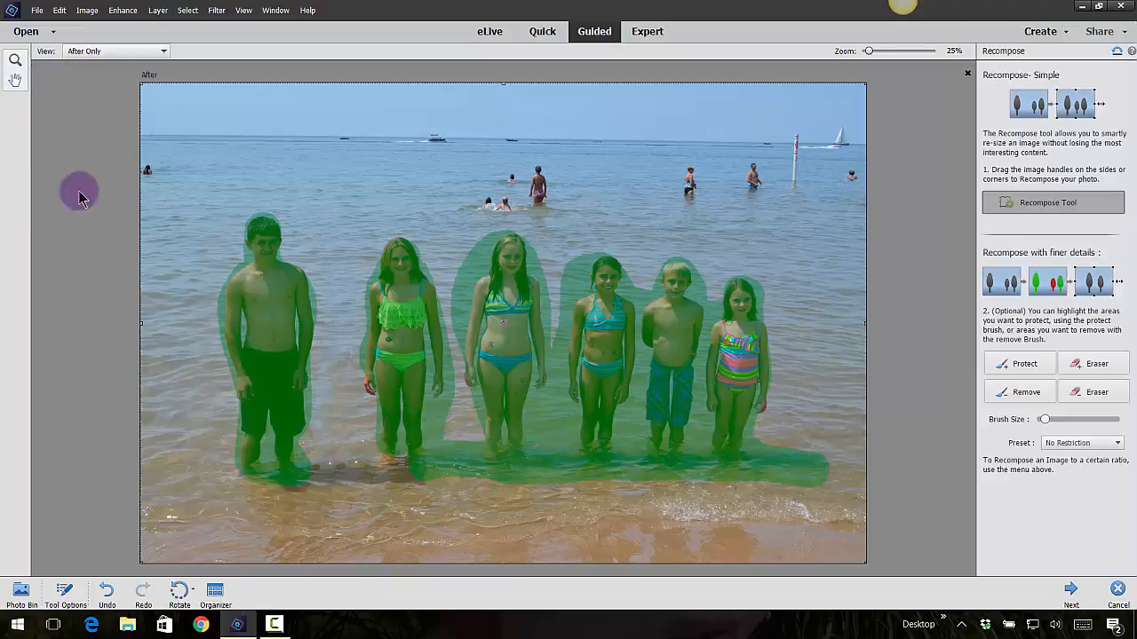
Drag the left Recompose handle inward until the photo is about 13.5 in wide
drag(142, 333, 173, 333)
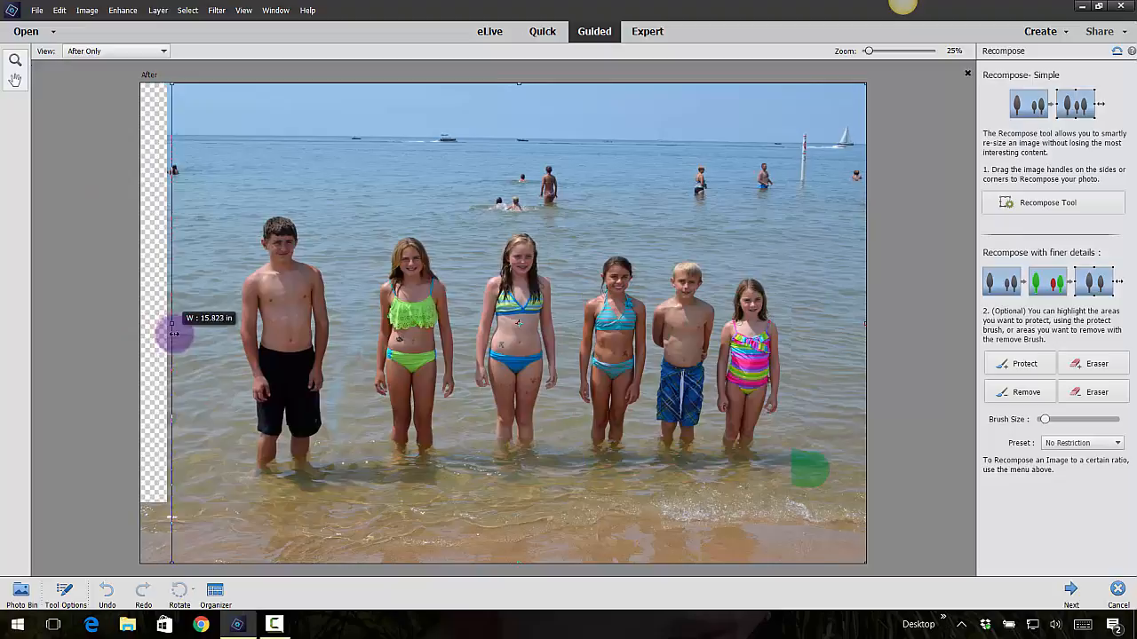
drag(174, 336, 241, 336)
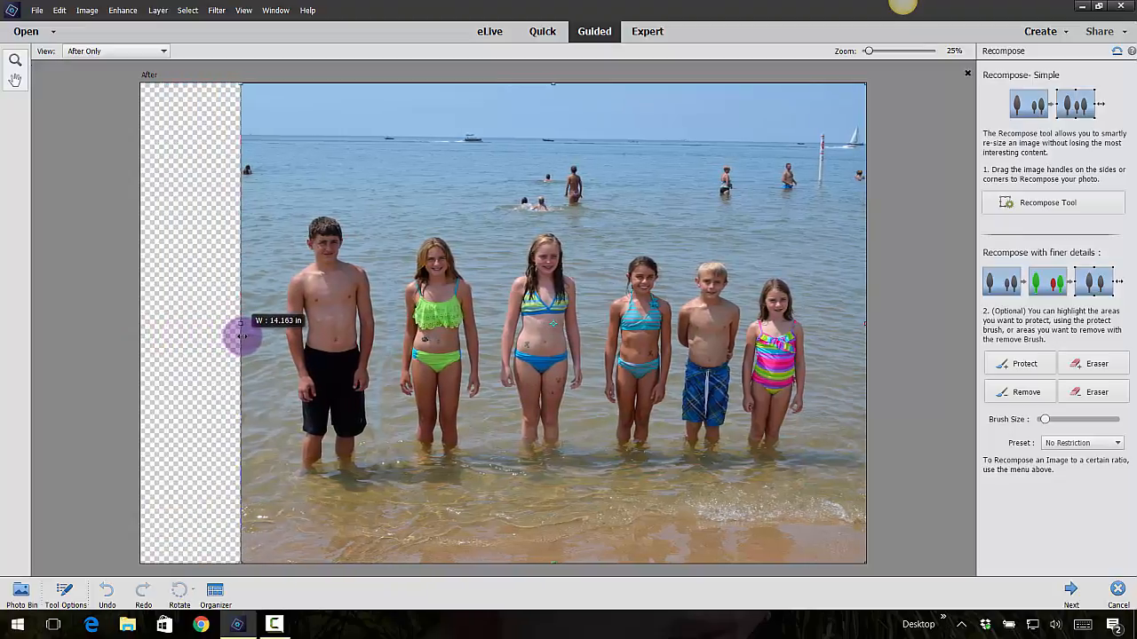
drag(242, 336, 270, 336)
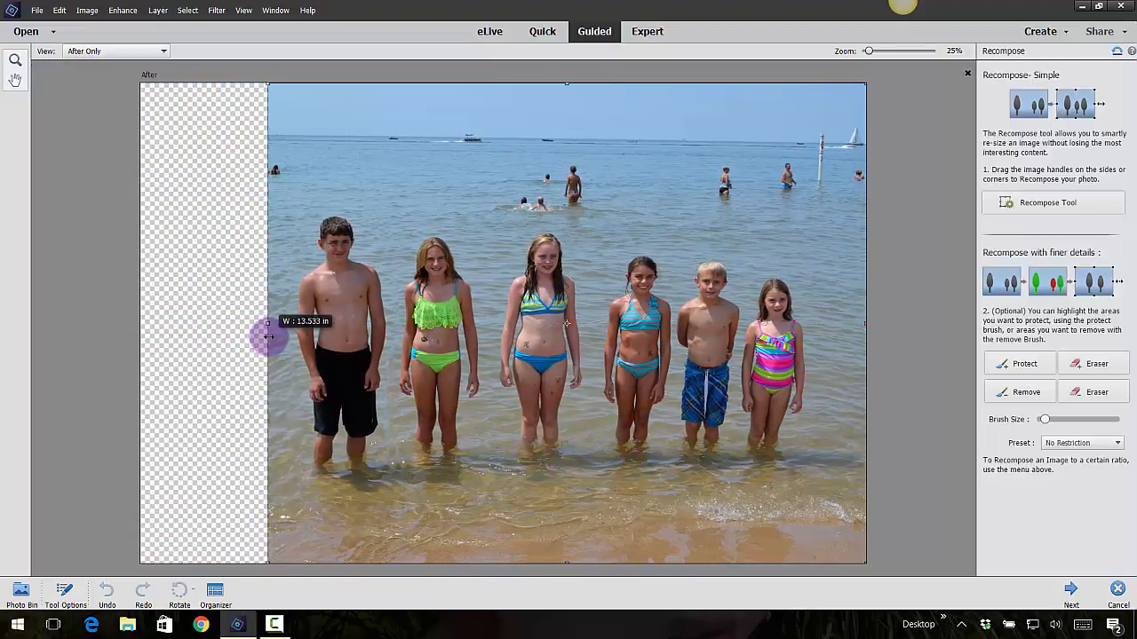
drag(266, 342, 254, 344)
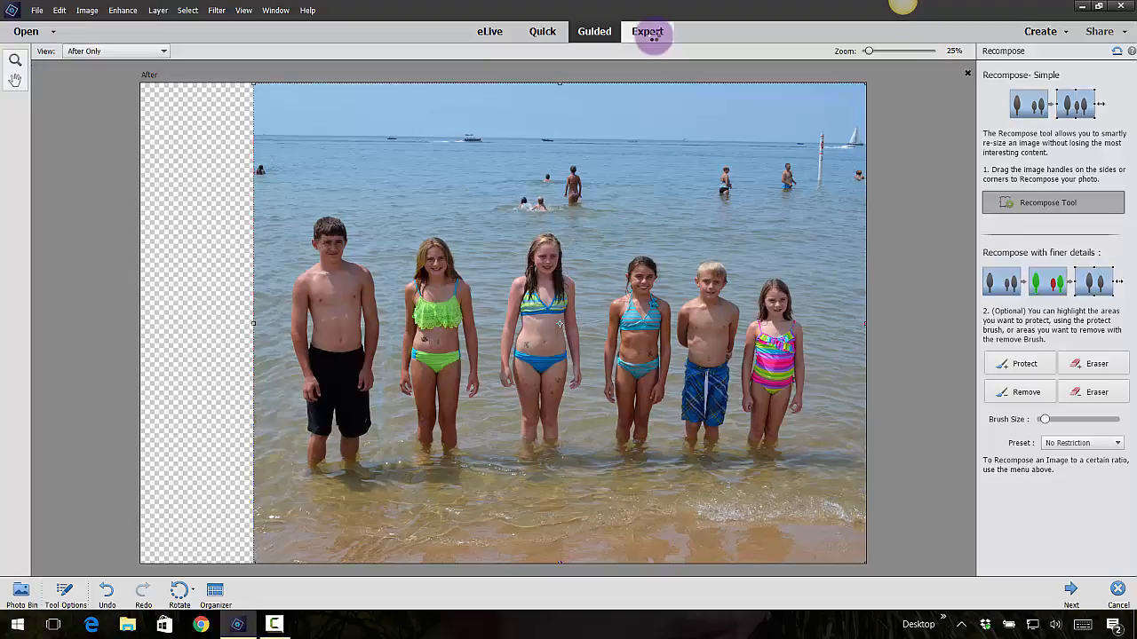
Switch to Expert mode, discarding the guided edit session
click(646, 31)
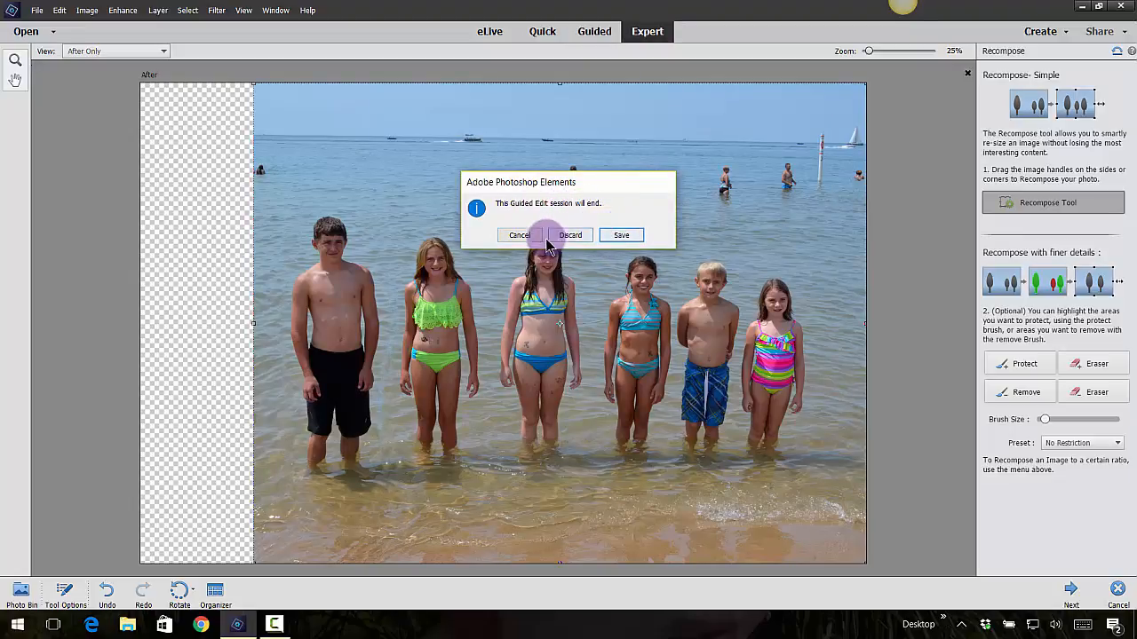
click(569, 235)
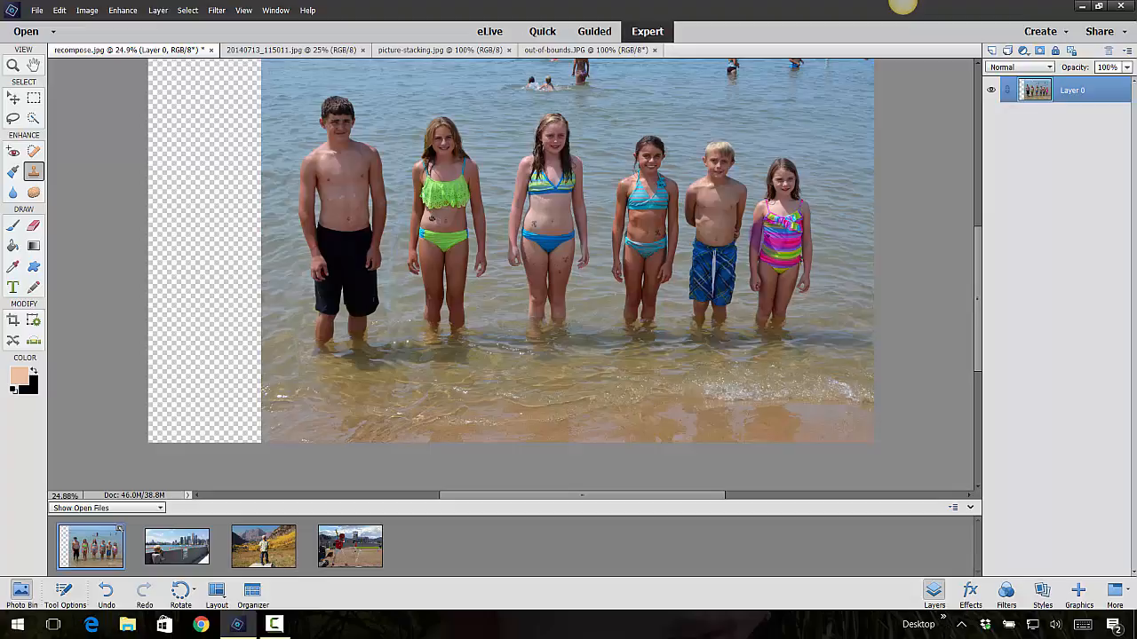
click(330, 178)
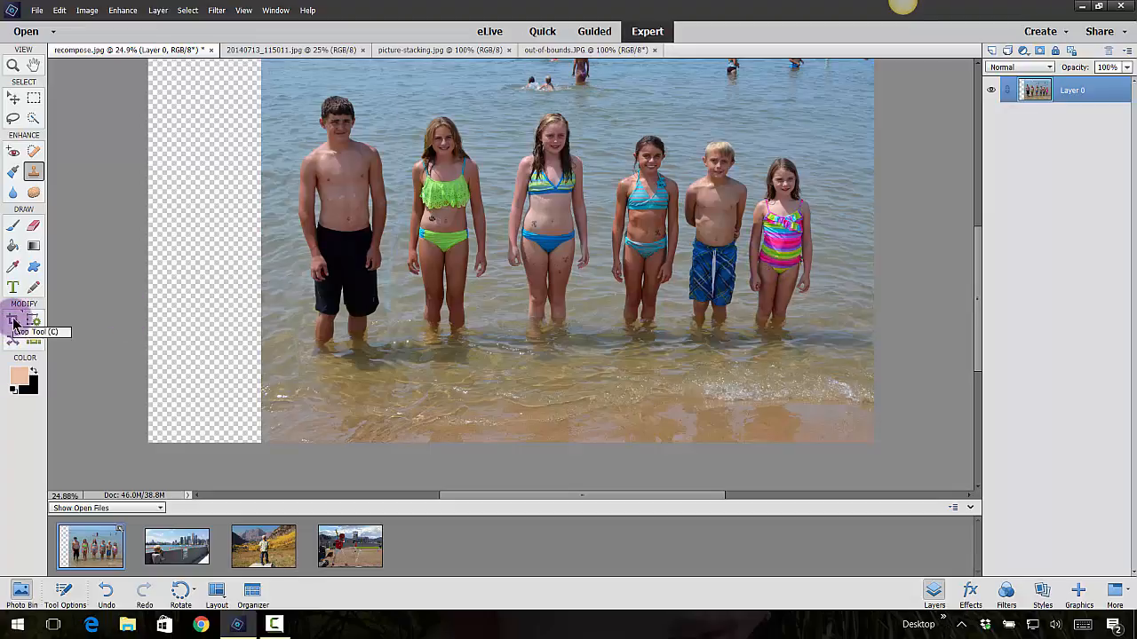
Crop the beach photo to a 4 x 6 in ratio and commit it
click(14, 320)
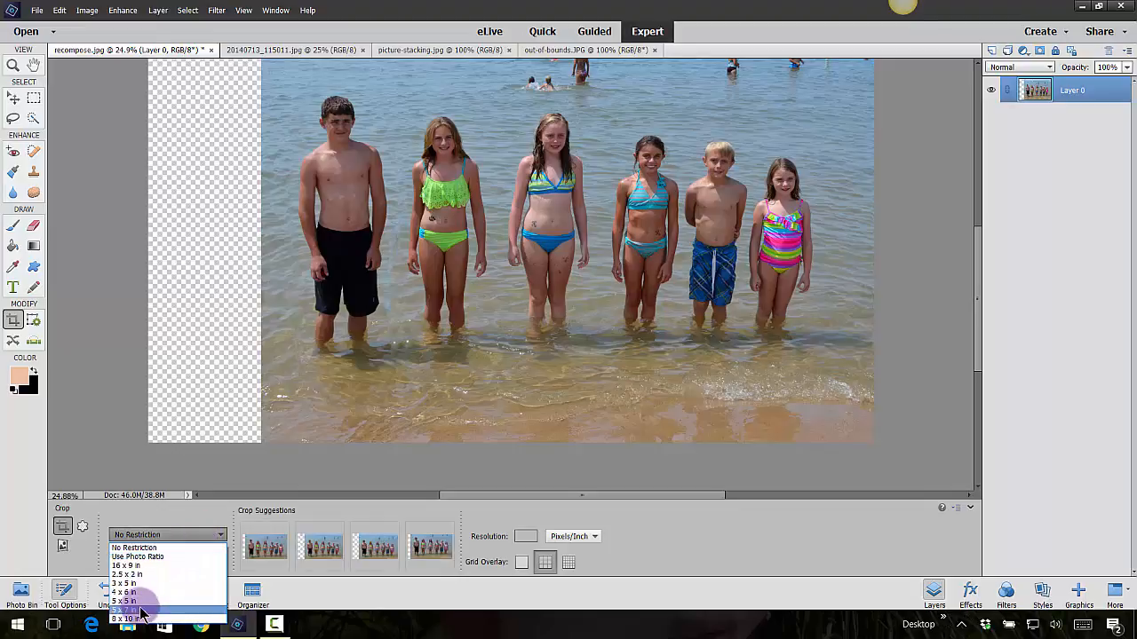
click(143, 594)
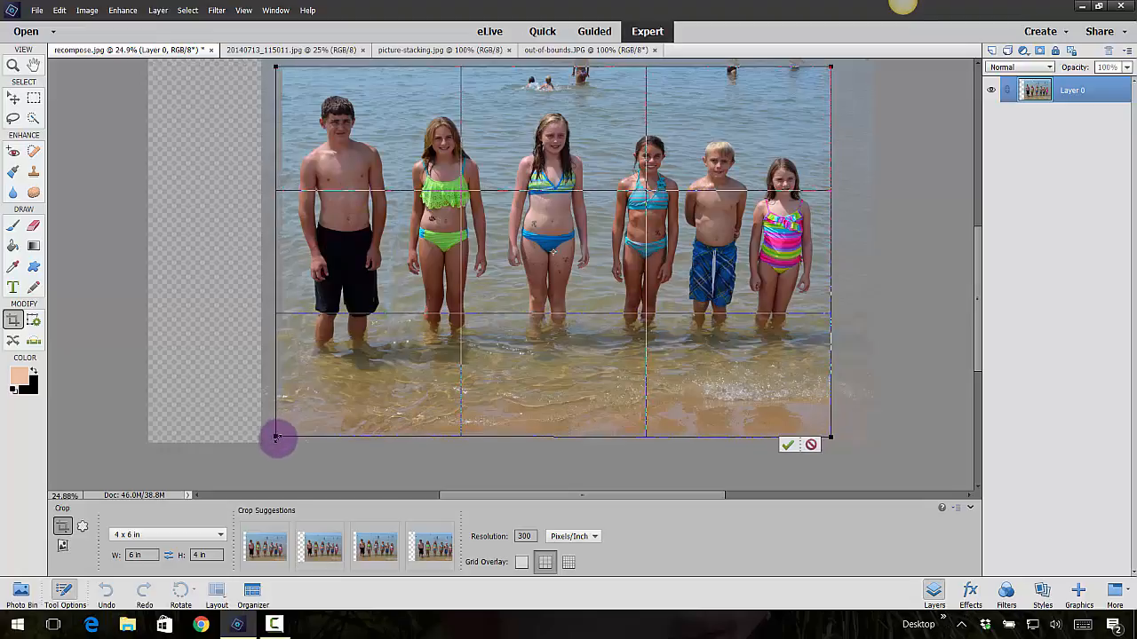
click(788, 445)
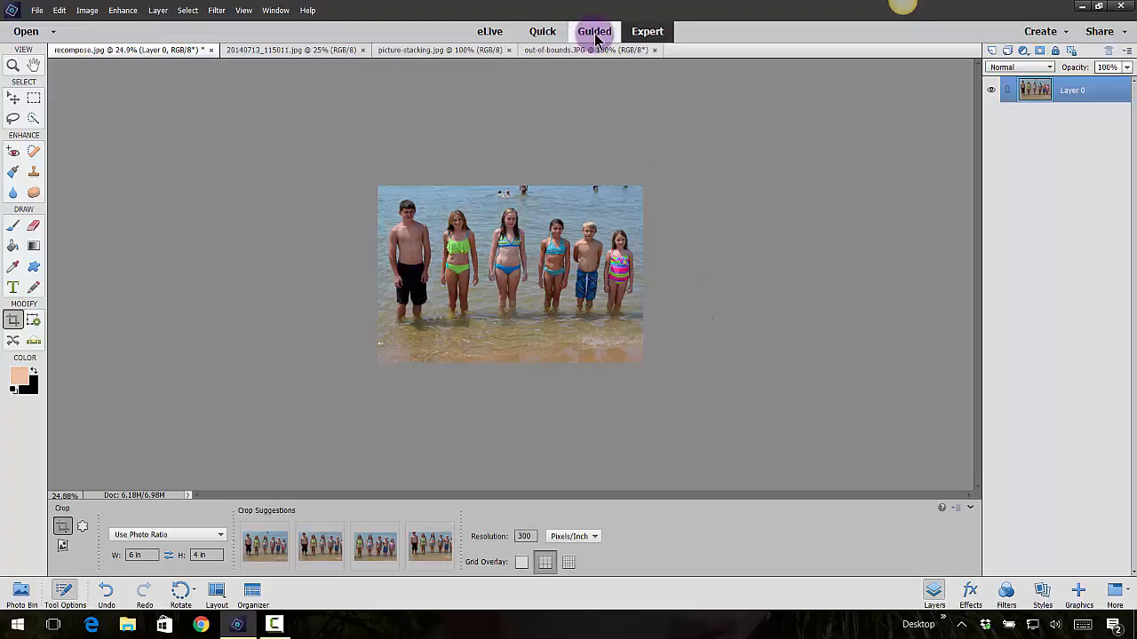
Switch to the Guided tab to show the Special Edits gallery
click(594, 31)
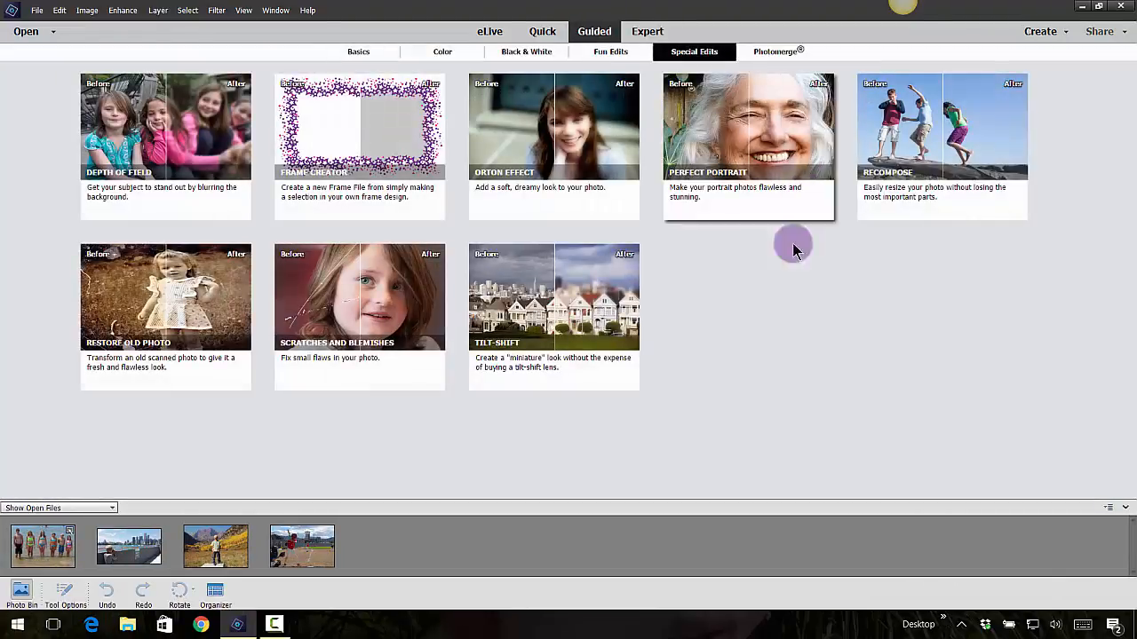
mouse_move(920, 182)
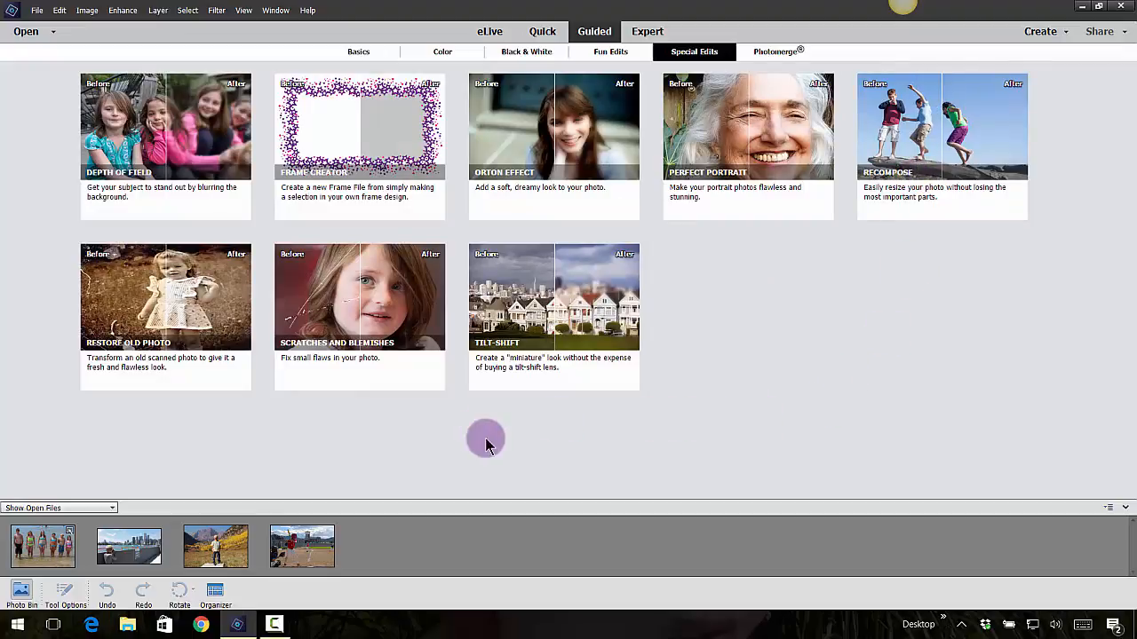
mouse_move(952, 398)
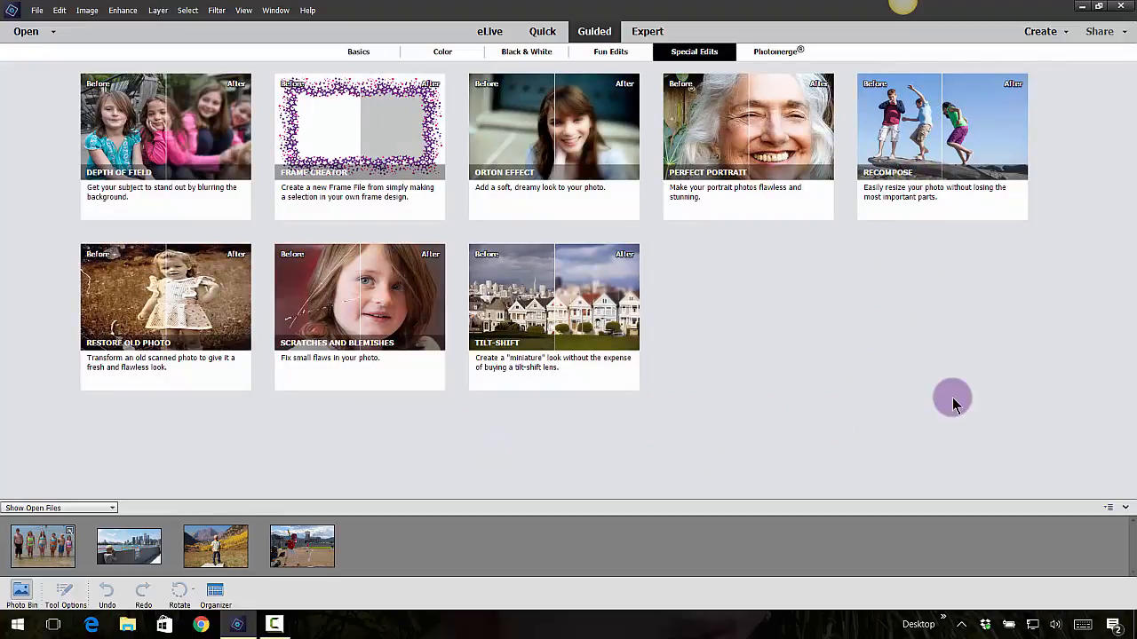